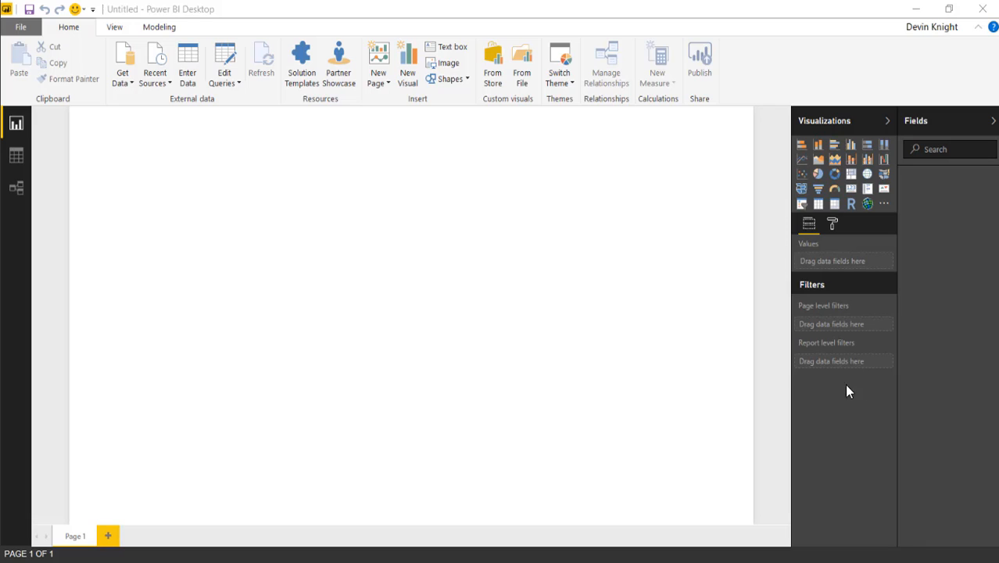
mouse_move(532, 289)
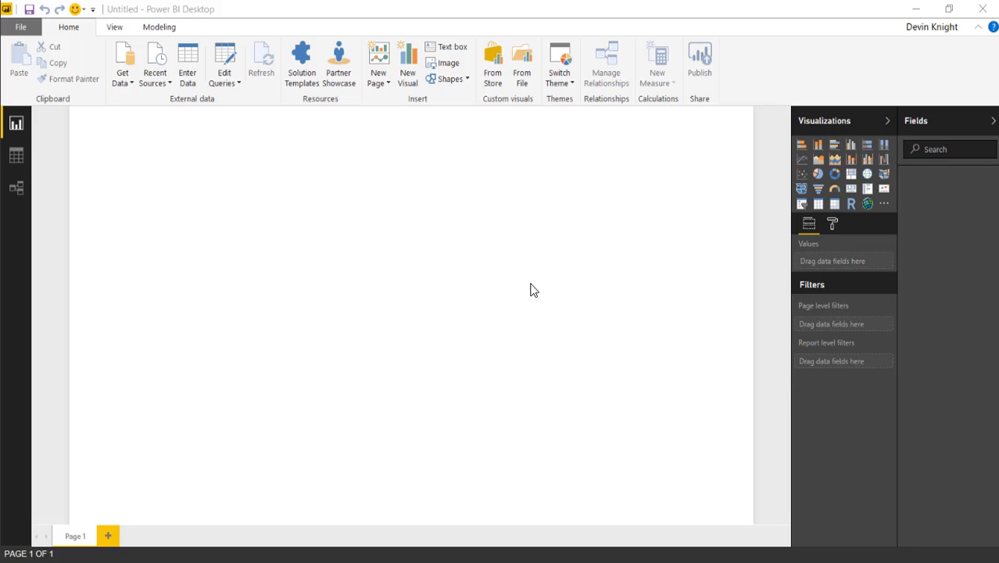
mouse_move(211, 162)
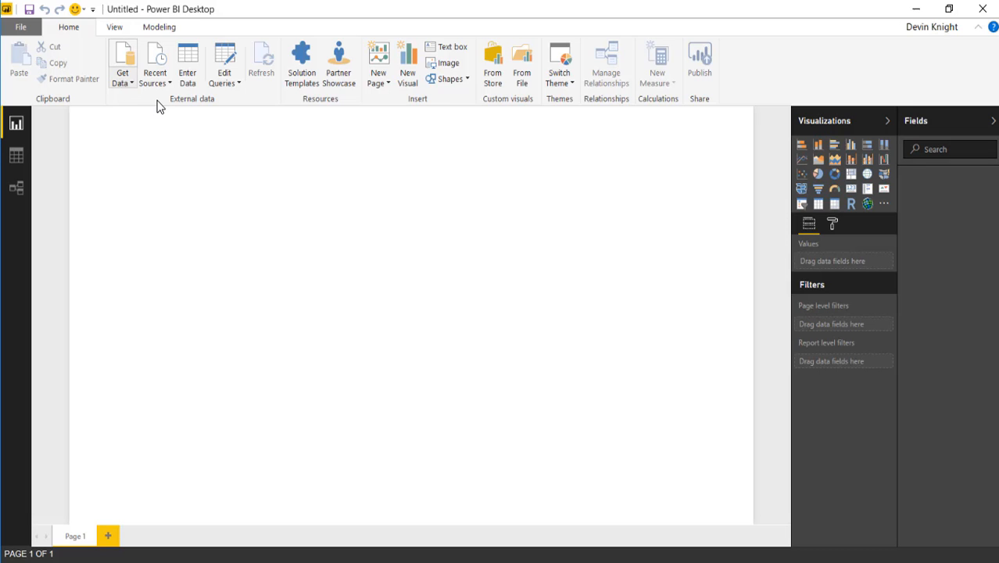
- Load the Stats table from the NFL Offense.xlsx Excel workbook into the report
click(121, 65)
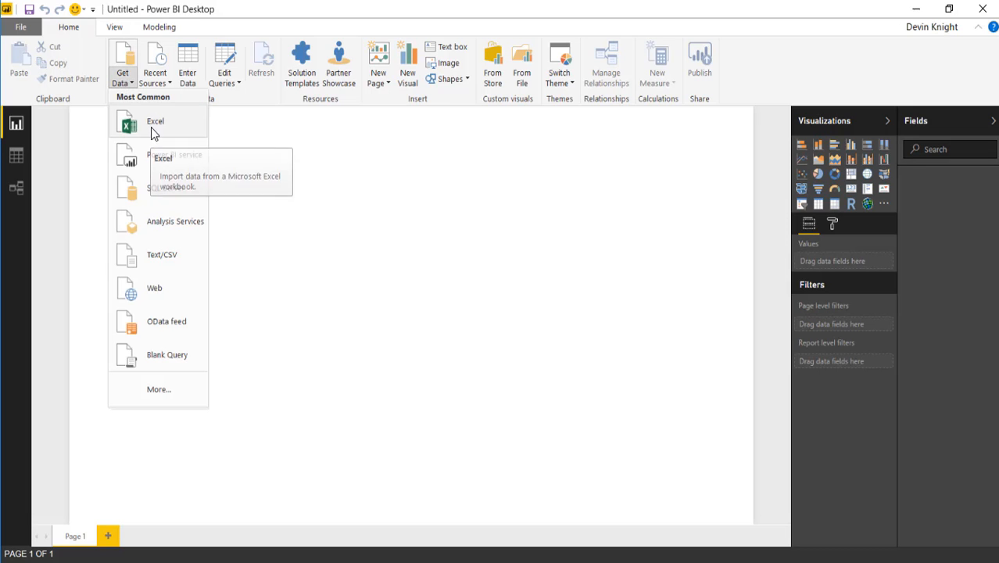
click(156, 121)
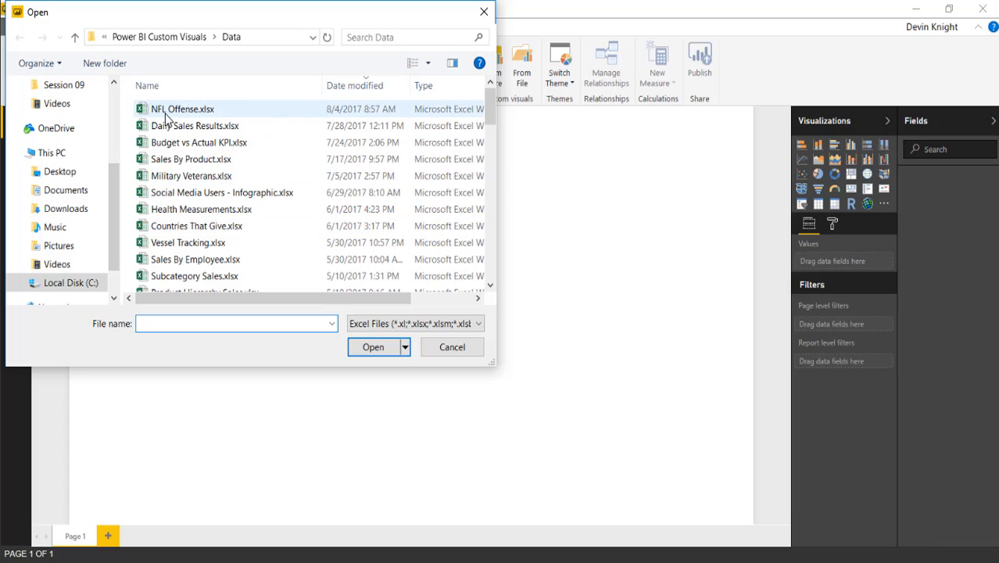
click(182, 108)
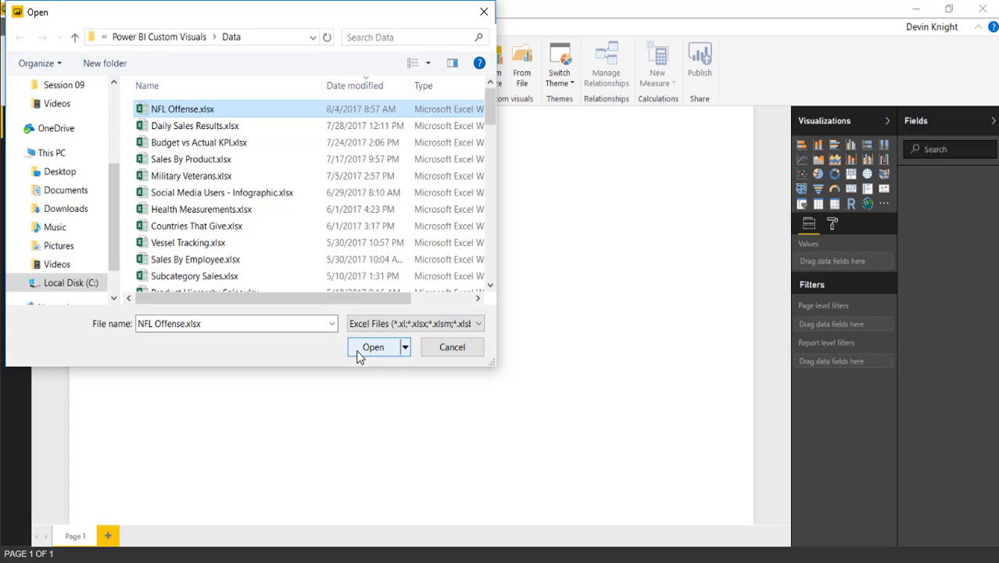
click(373, 347)
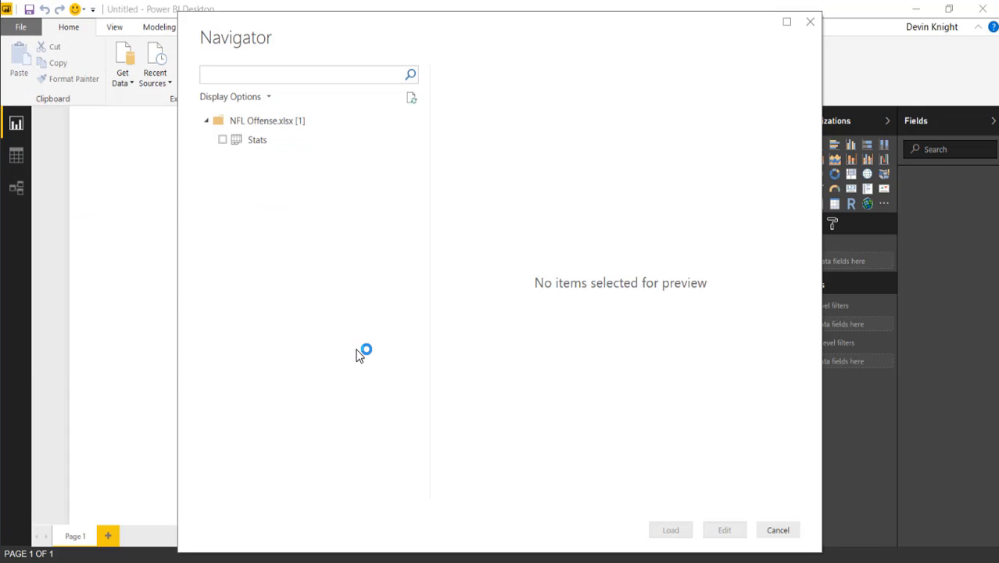
mouse_move(246, 146)
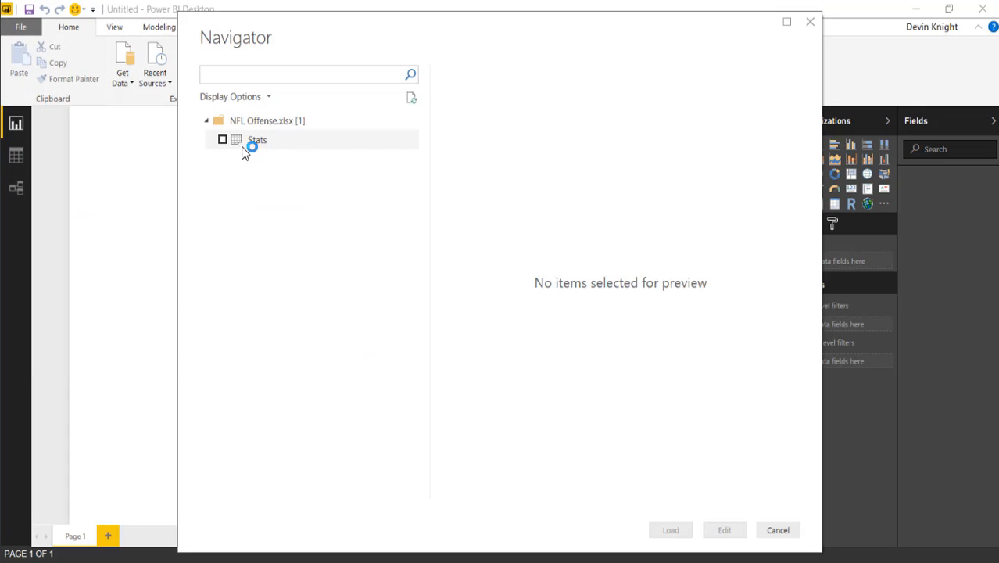
click(222, 139)
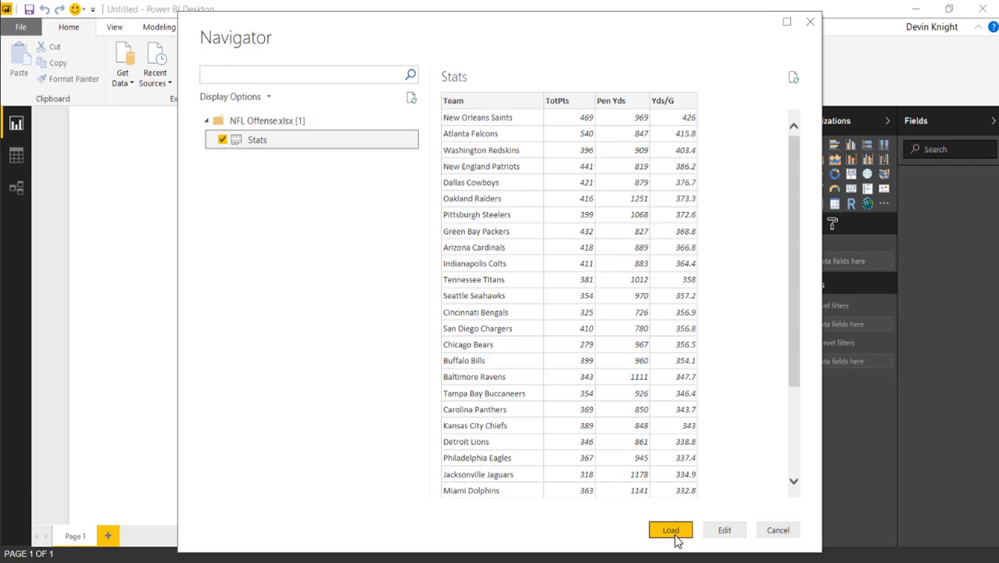
click(672, 530)
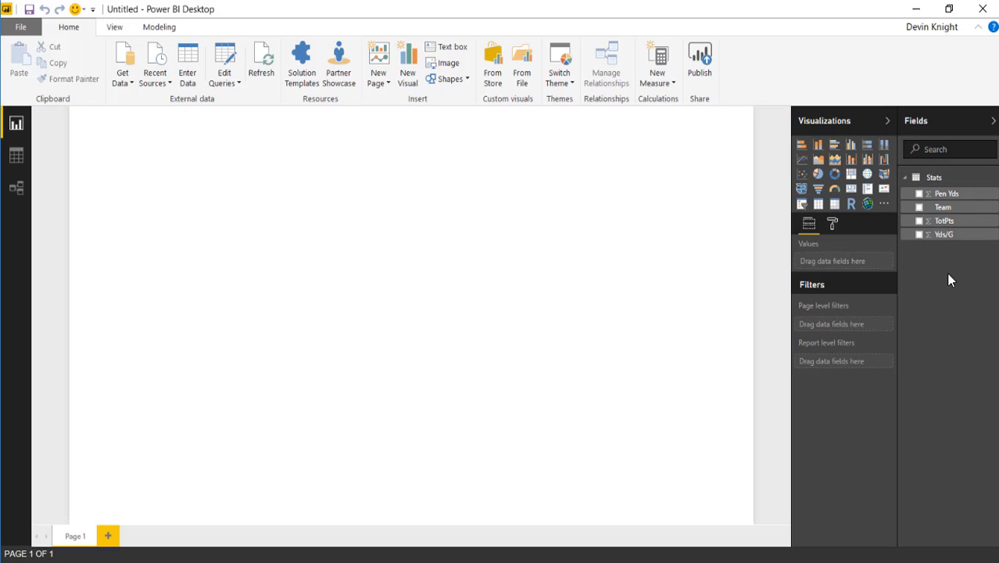
mouse_move(968, 429)
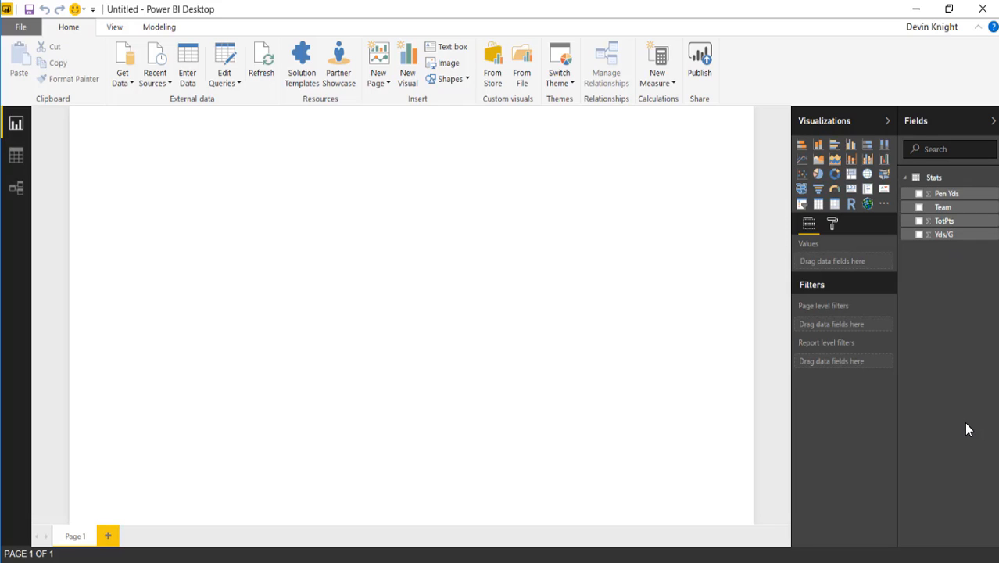
mouse_move(965, 425)
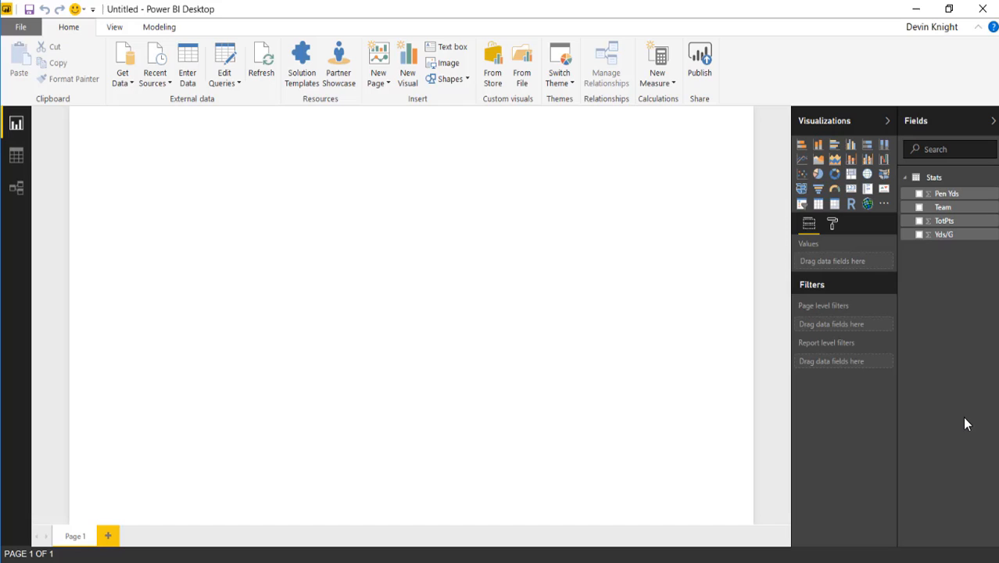
mouse_move(885, 205)
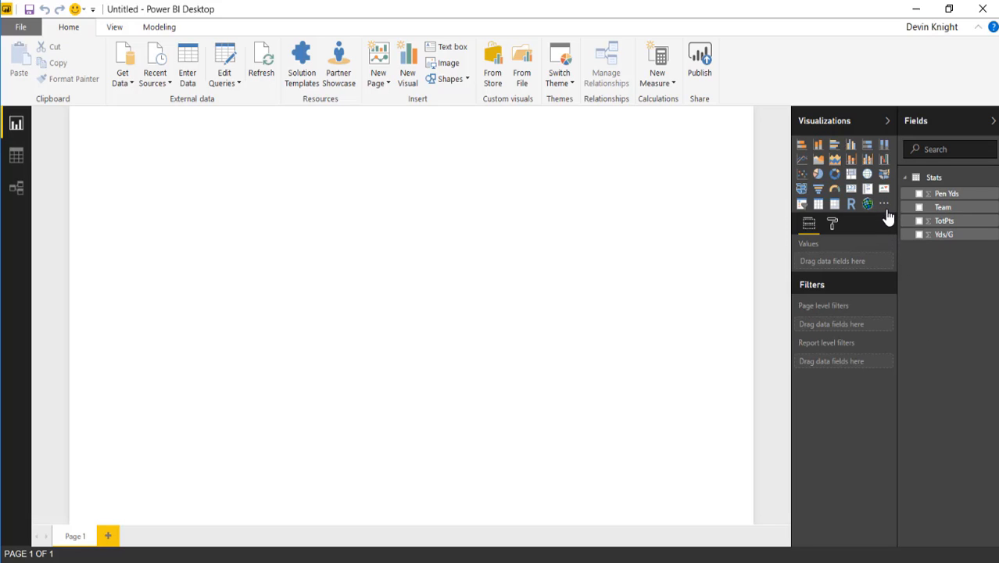
mouse_move(883, 205)
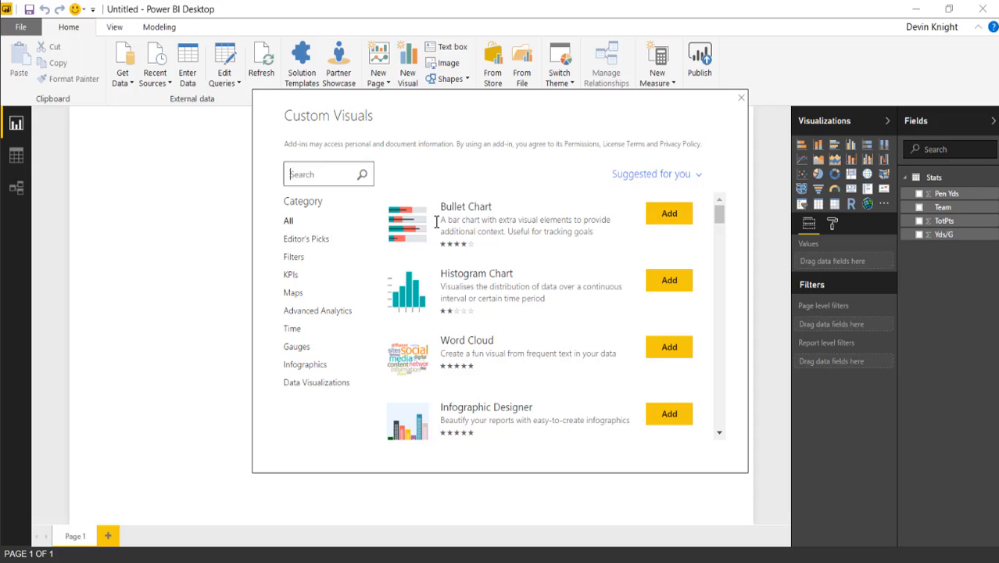
- Import the Quadrant Chart custom visual found by searching 'quadrant' and confirm the import
text(quadrant)
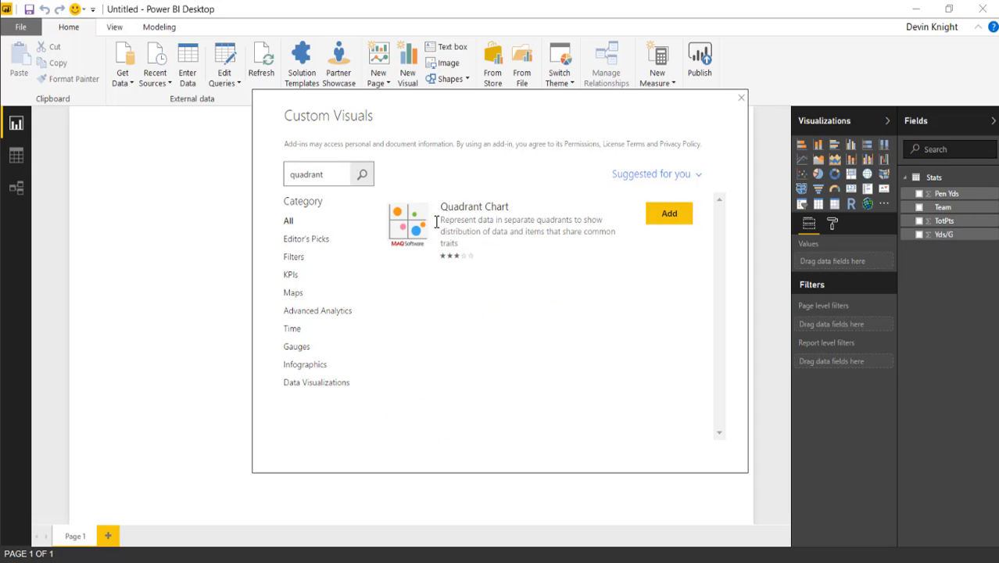
mouse_move(481, 220)
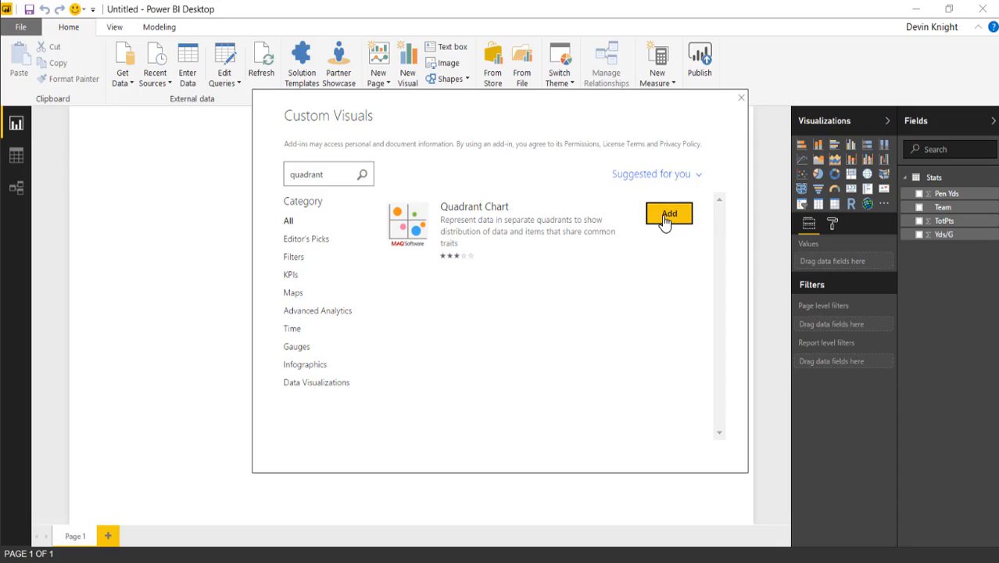
click(667, 212)
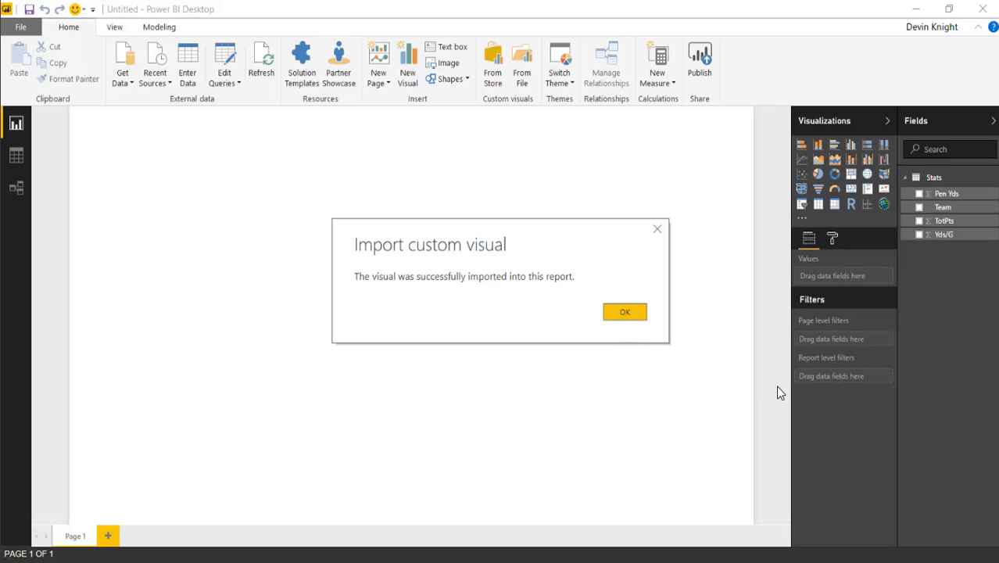
click(624, 311)
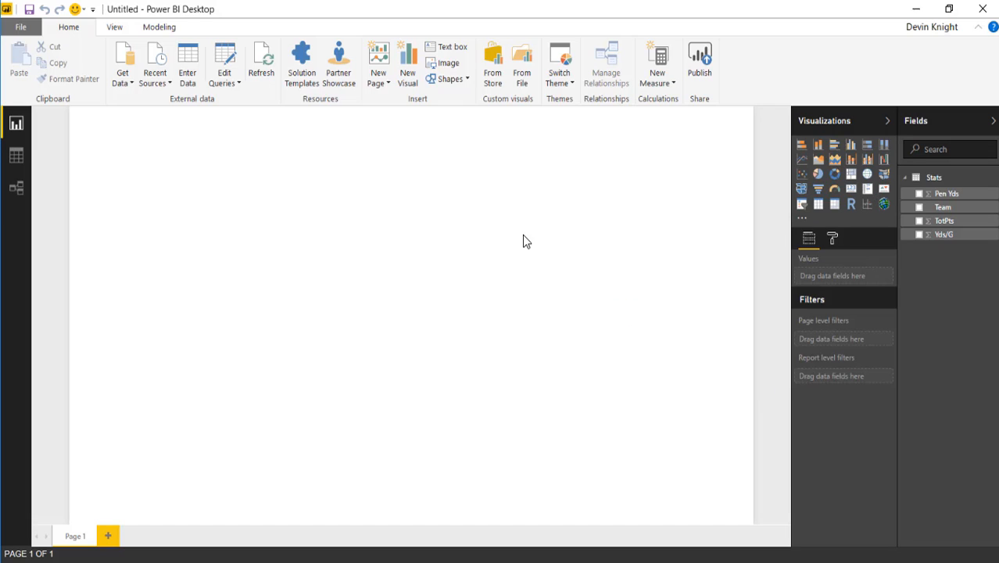
mouse_move(861, 213)
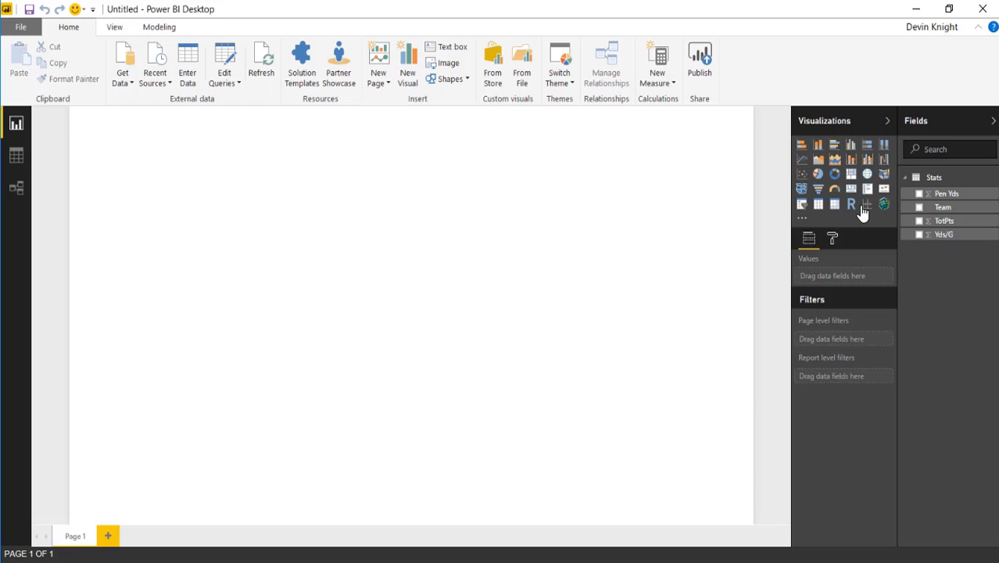
- Insert an empty Quadrant Chart and enlarge it to fill most of the page
click(864, 204)
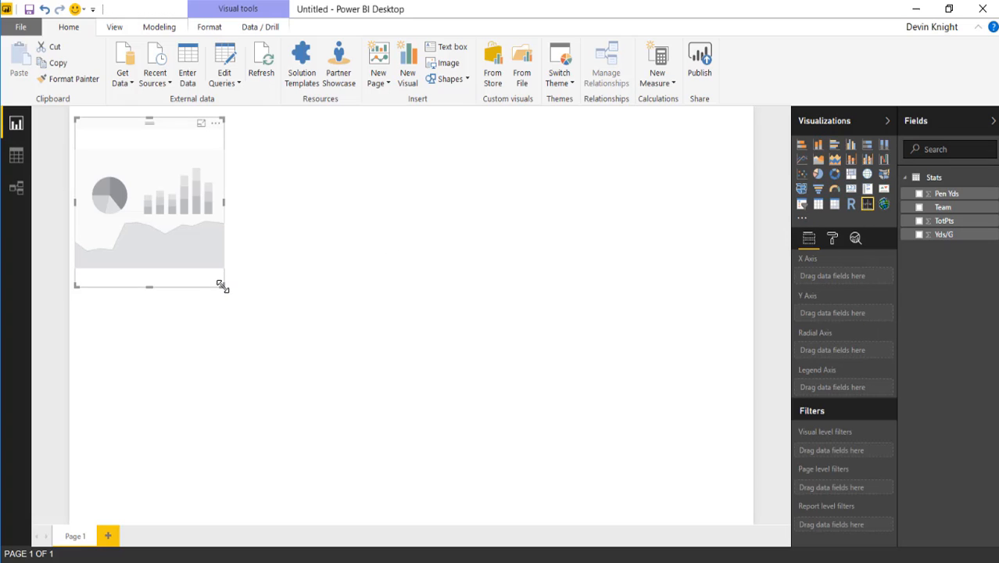
drag(224, 286, 711, 500)
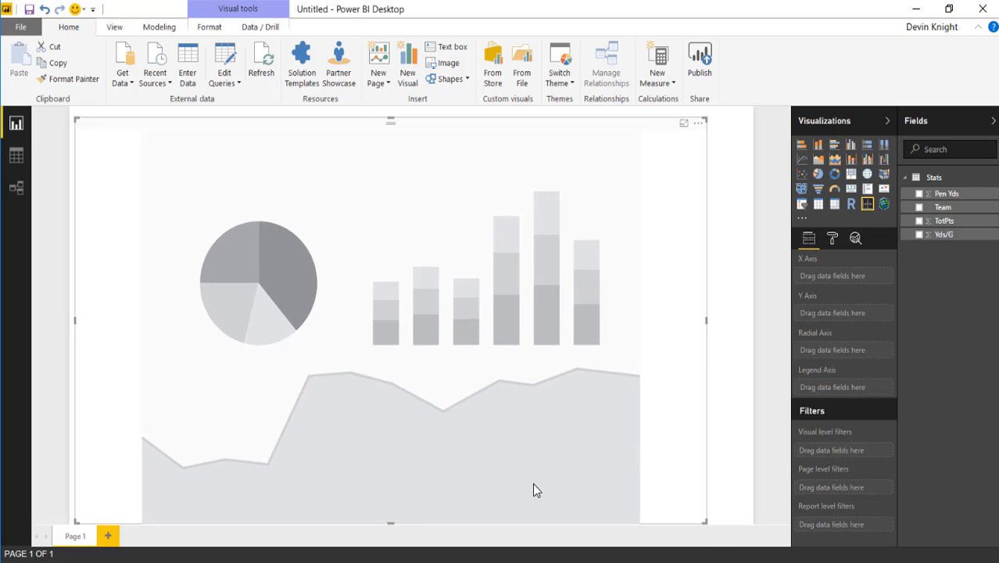
mouse_move(798, 312)
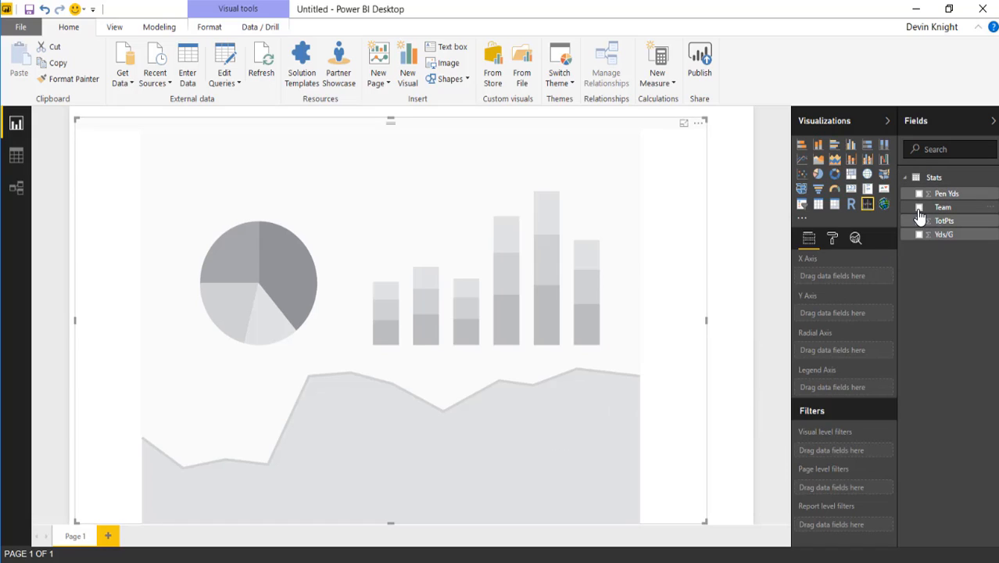
mouse_move(928, 217)
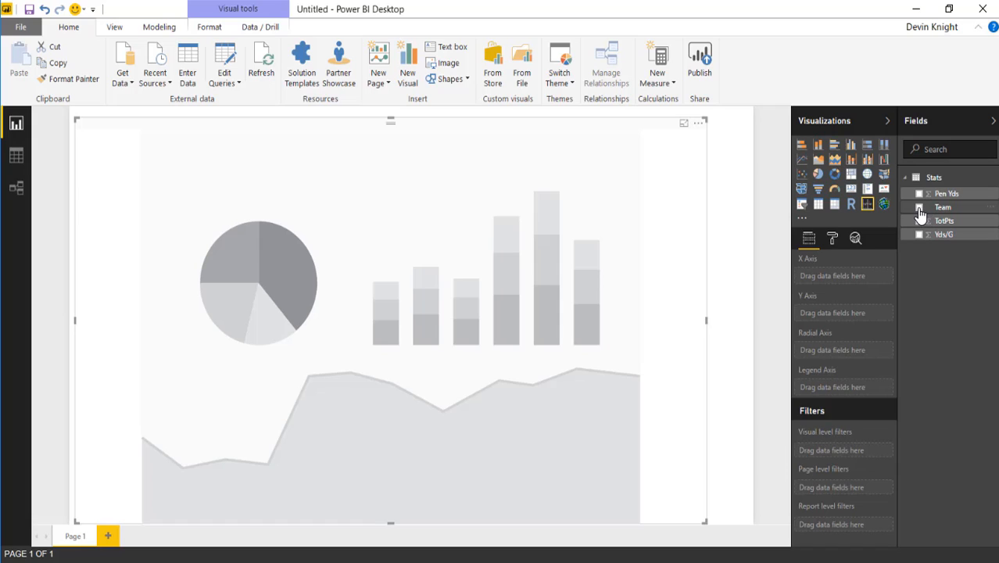
- Add the Team field as the quadrant chart's legend
click(916, 207)
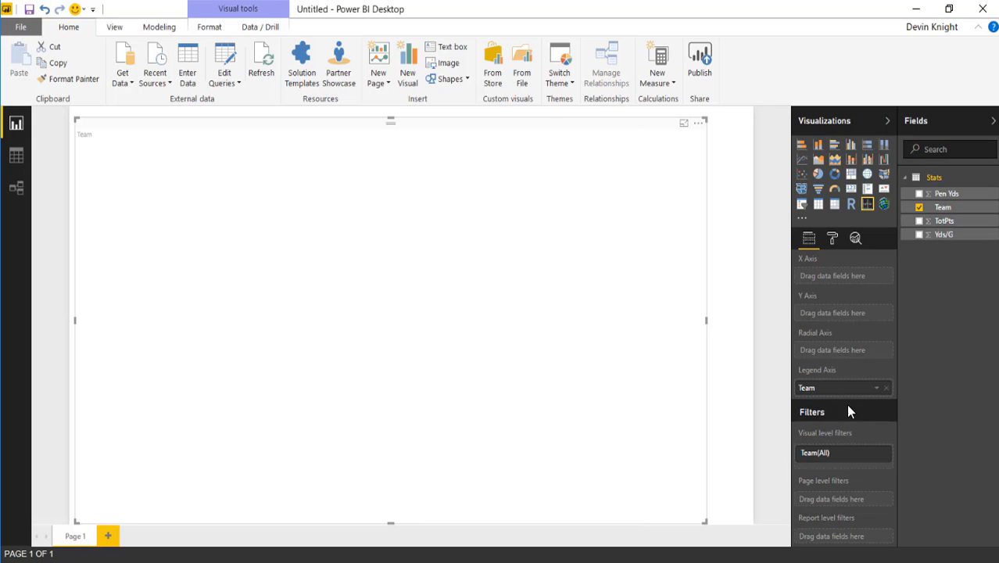
mouse_move(843, 403)
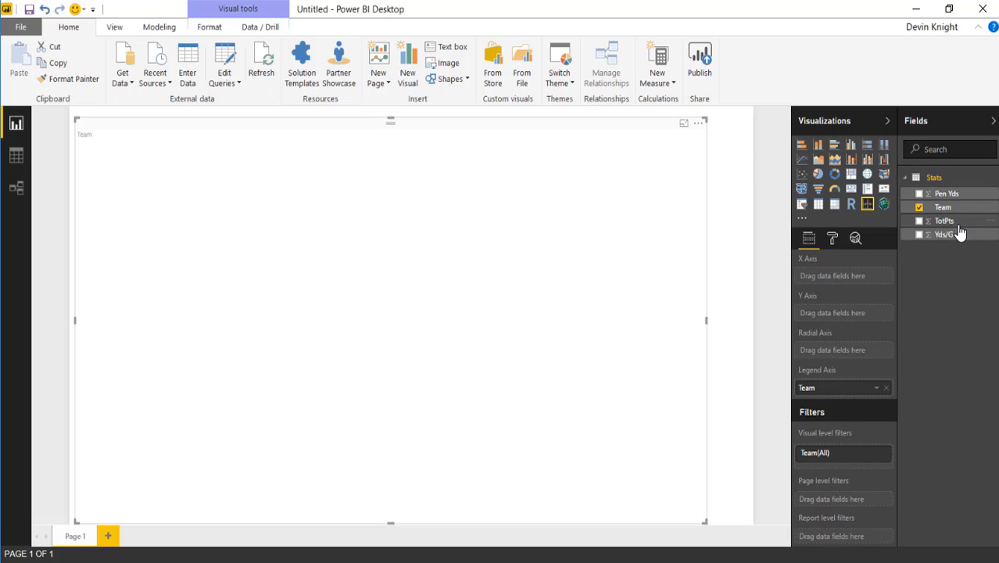
mouse_move(939, 236)
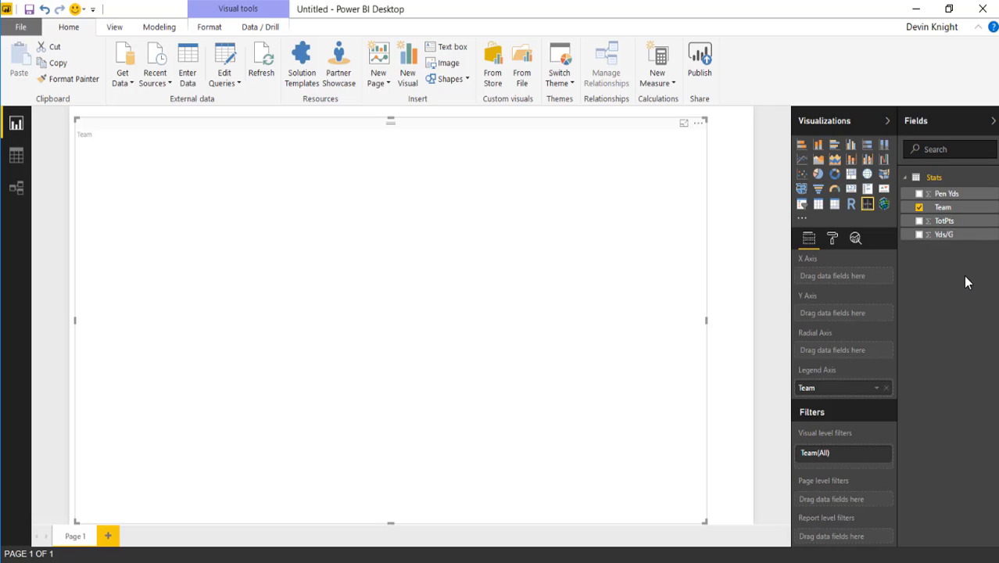
mouse_move(830, 364)
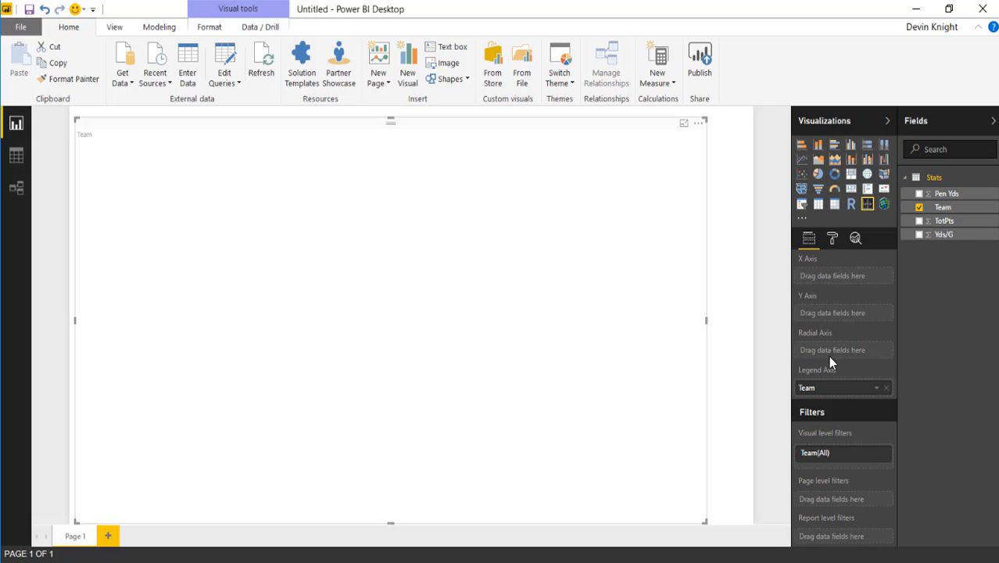
mouse_move(821, 345)
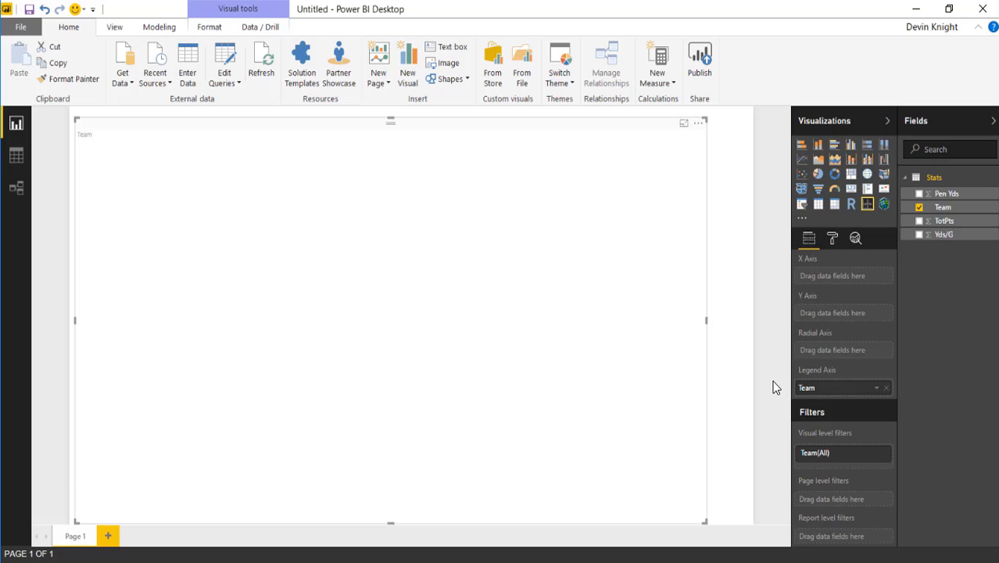
mouse_move(816, 412)
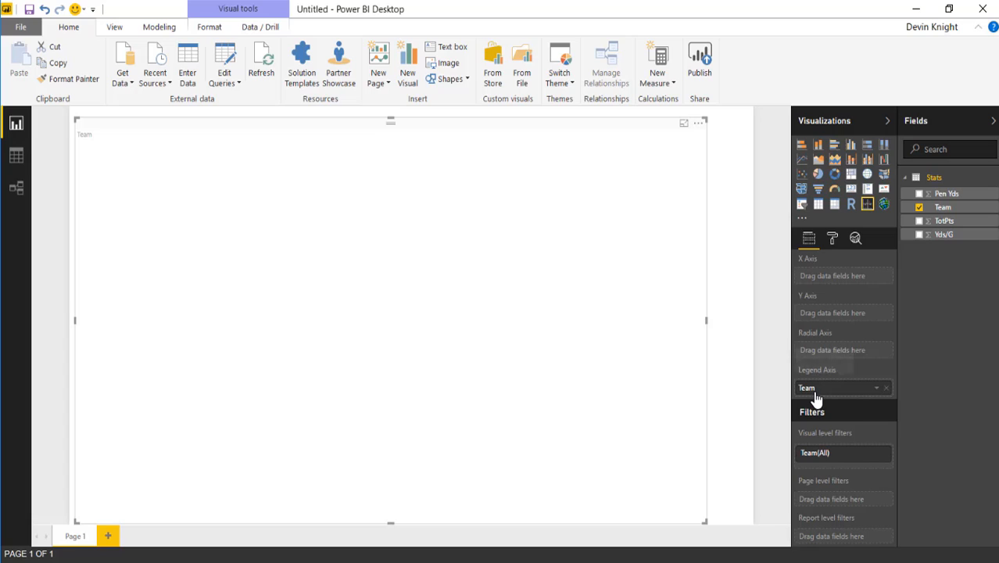
mouse_move(952, 424)
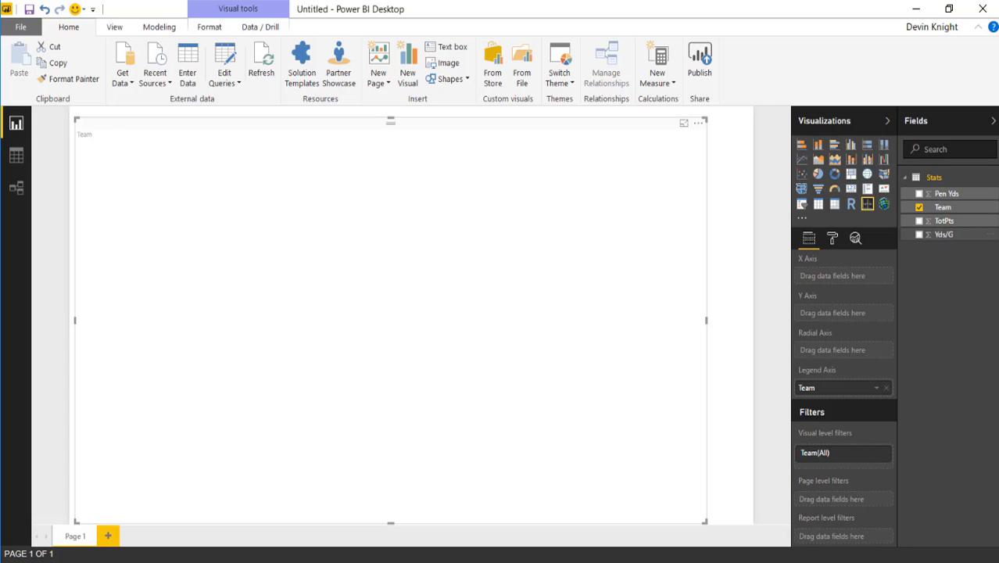
- Add TotPts to the Y axis and size the team bubbles by Pen Yds
click(919, 234)
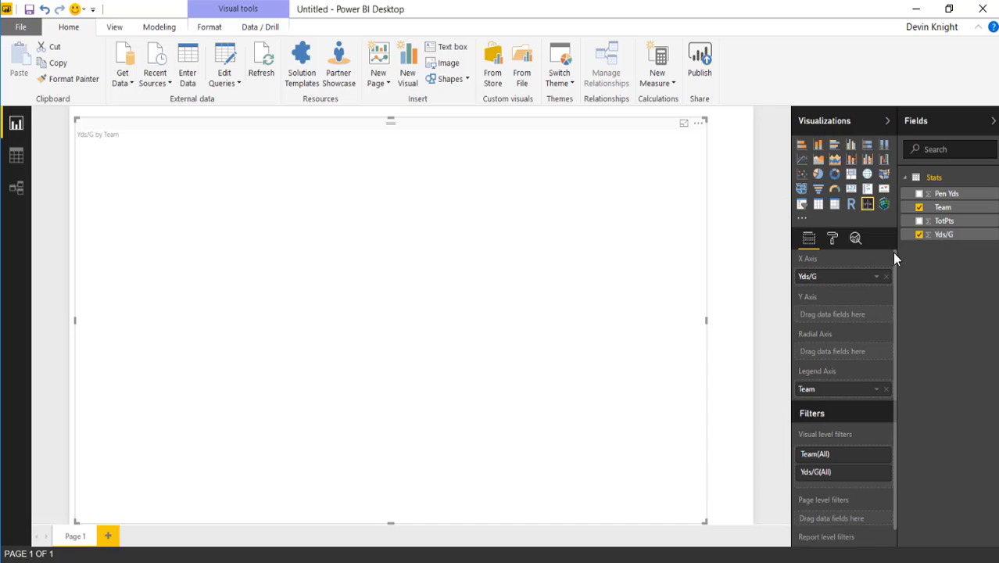
mouse_move(930, 224)
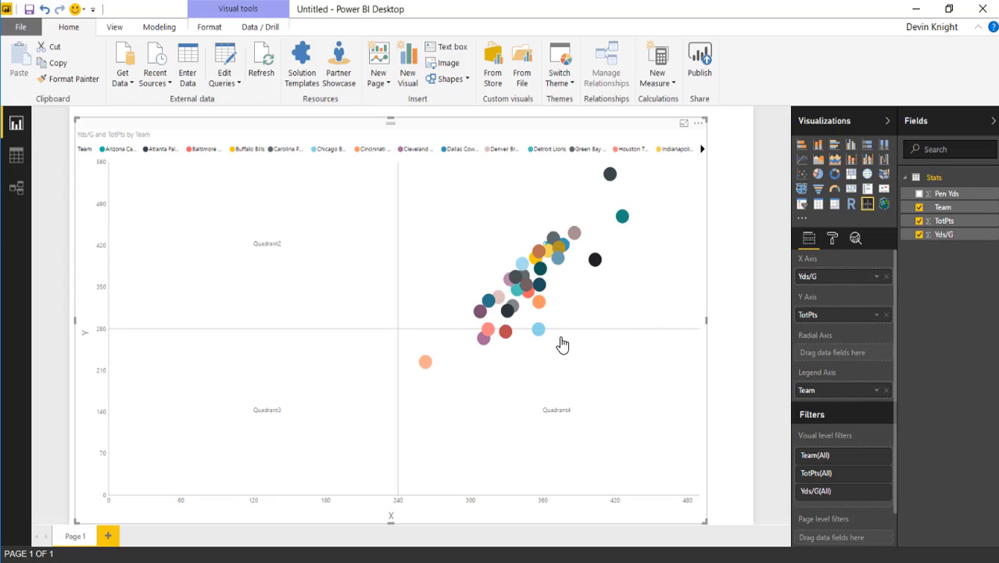
mouse_move(483, 393)
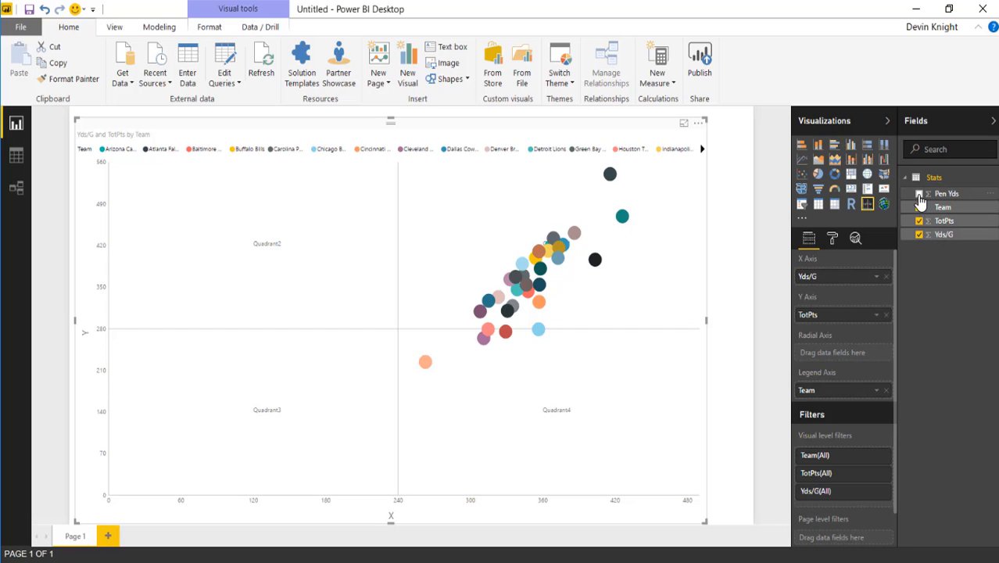
click(919, 194)
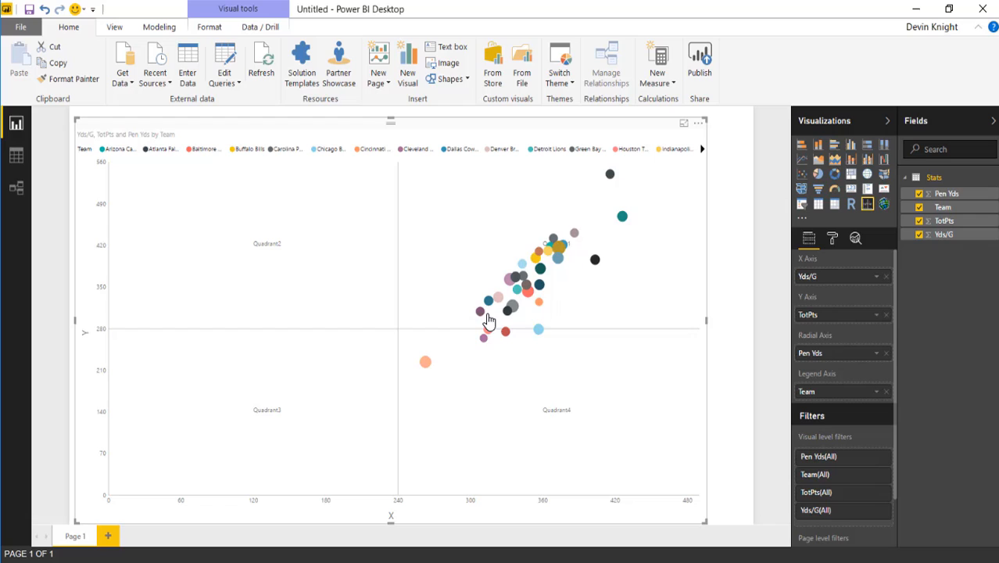
mouse_move(597, 294)
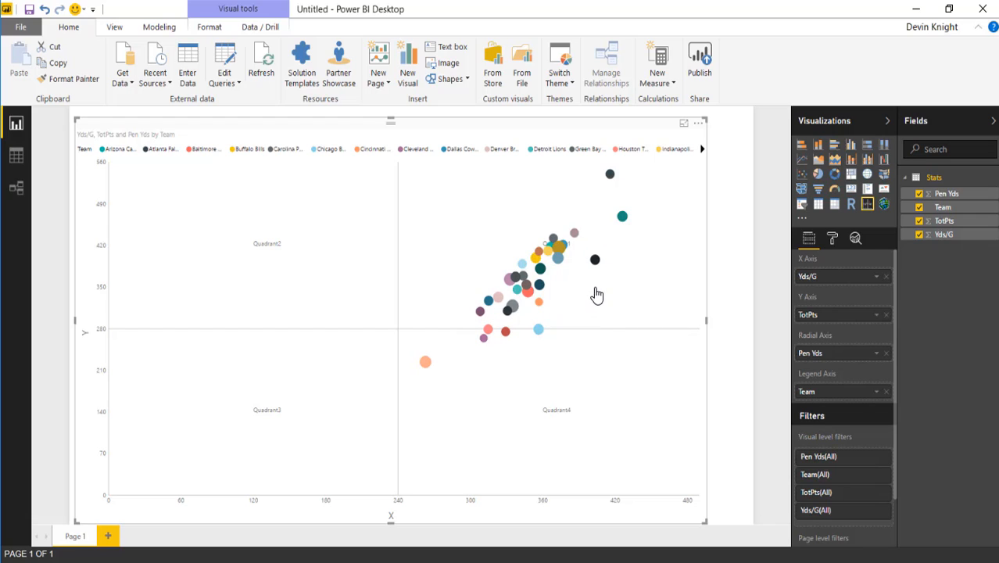
mouse_move(613, 405)
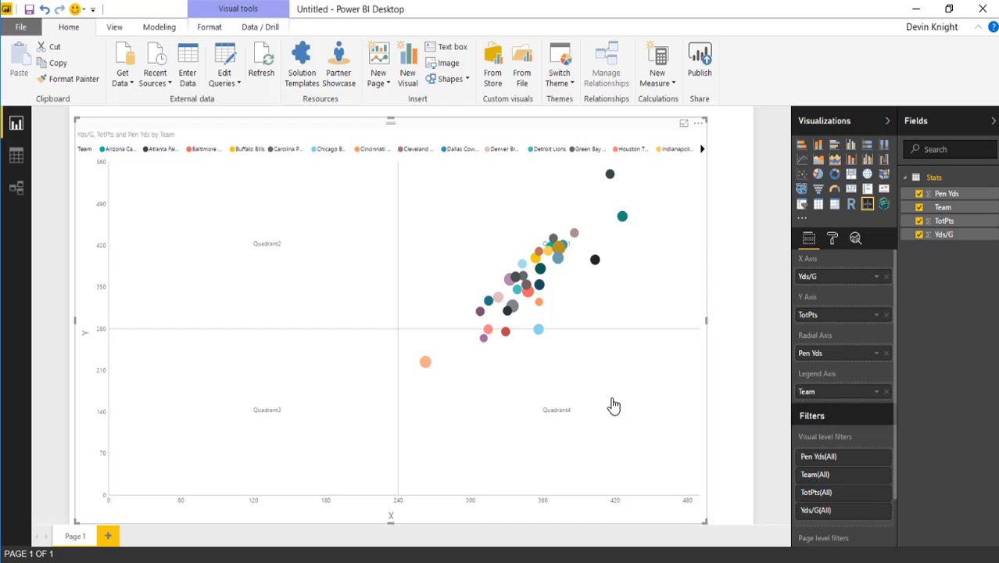
mouse_move(272, 380)
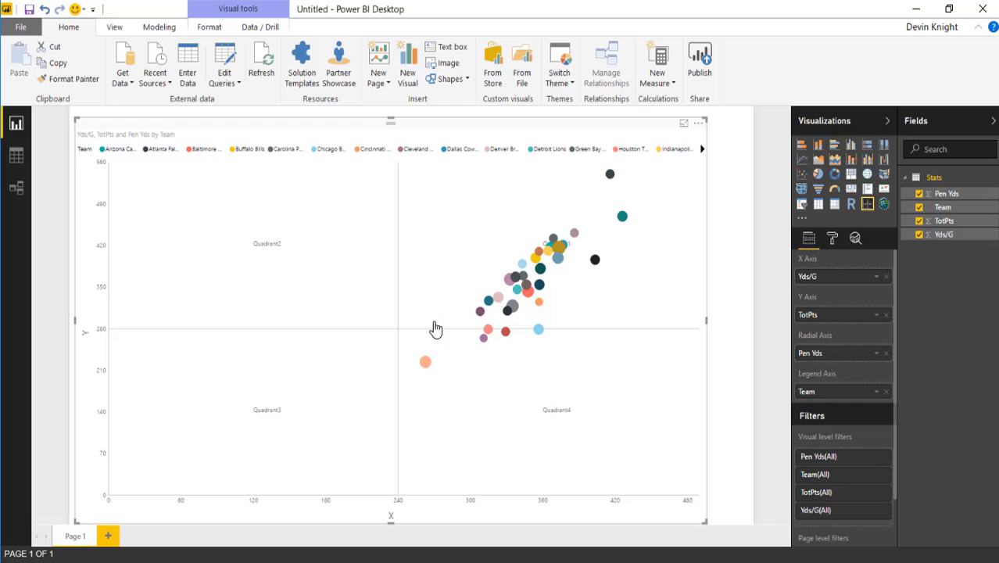
mouse_move(682, 310)
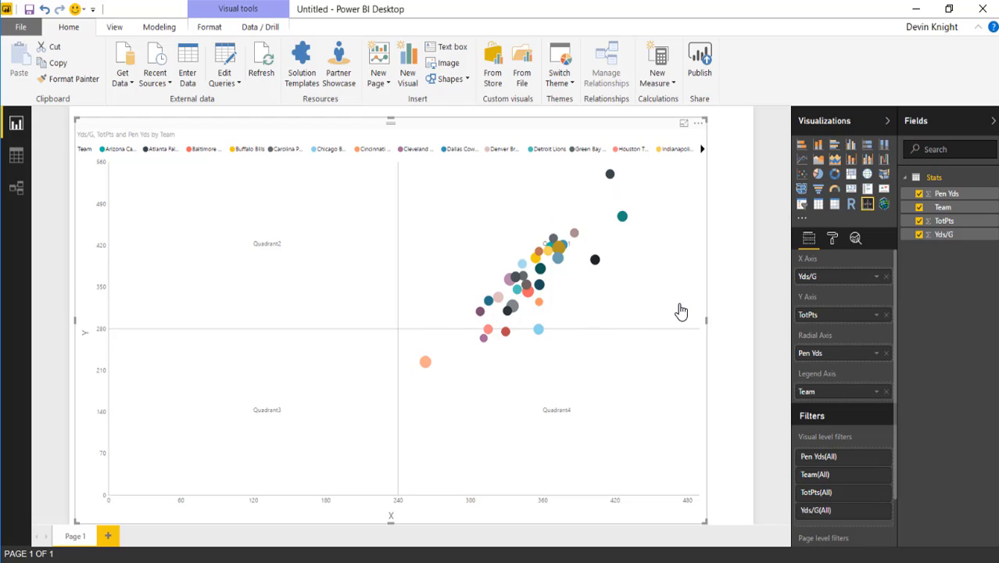
mouse_move(313, 500)
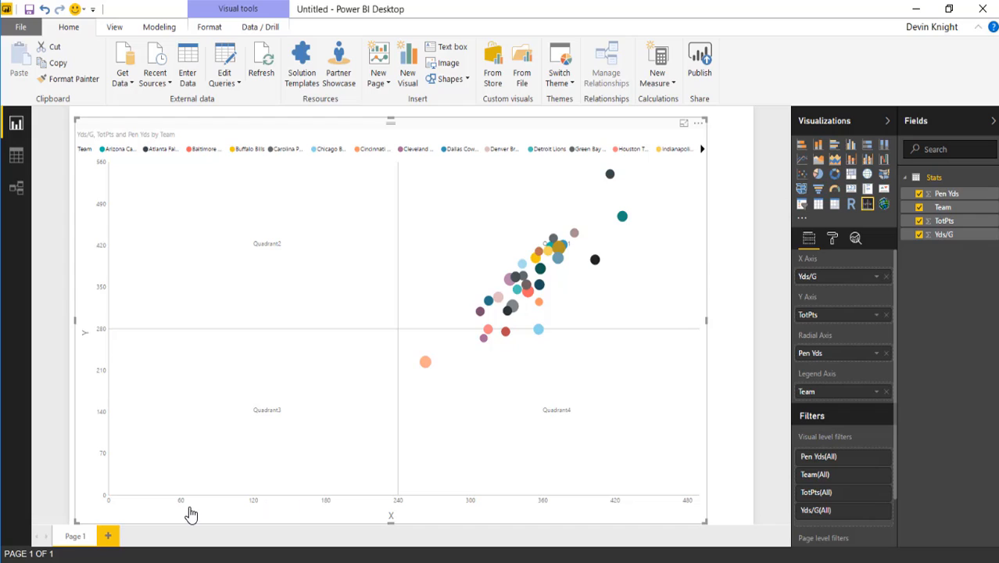
mouse_move(250, 508)
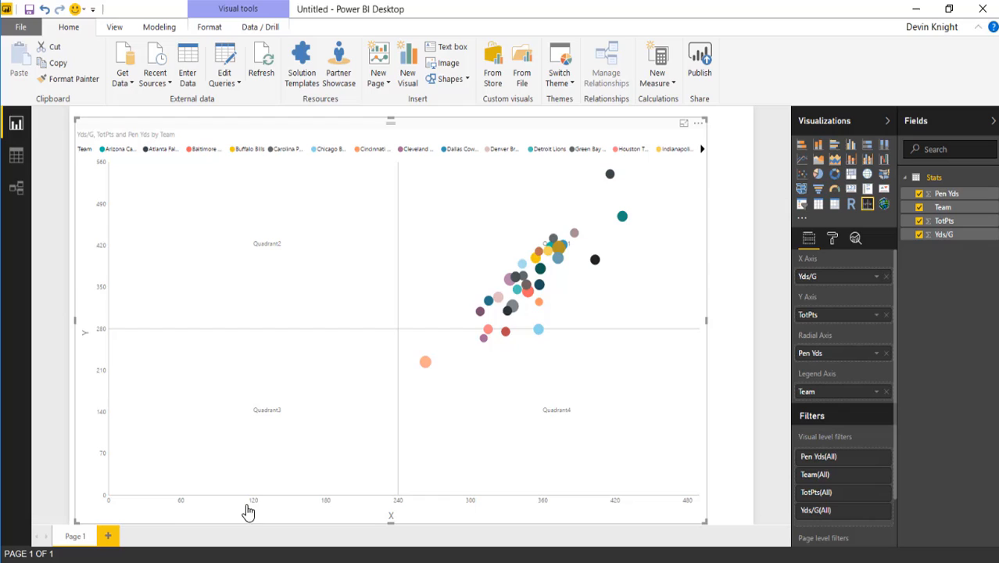
mouse_move(158, 531)
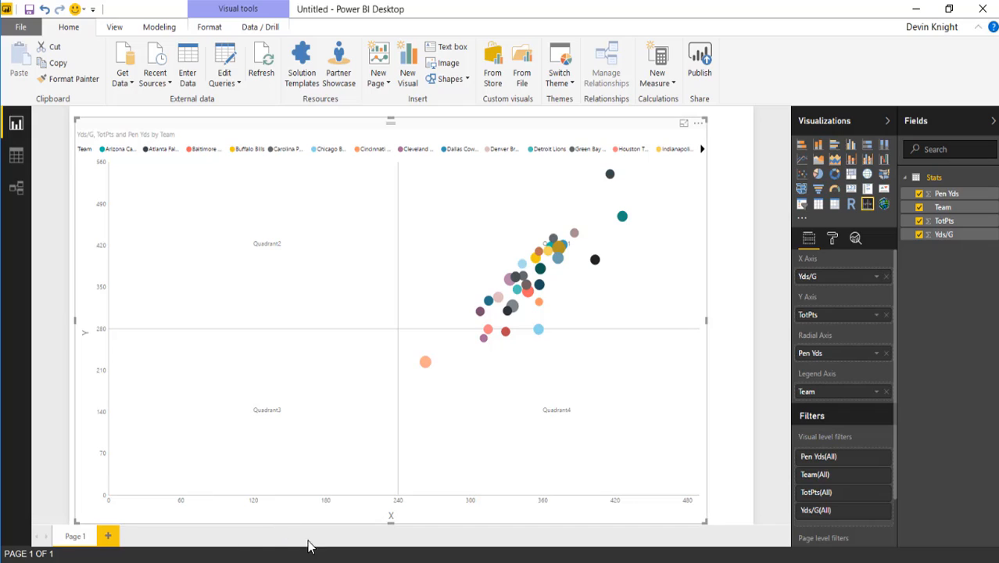
mouse_move(506, 538)
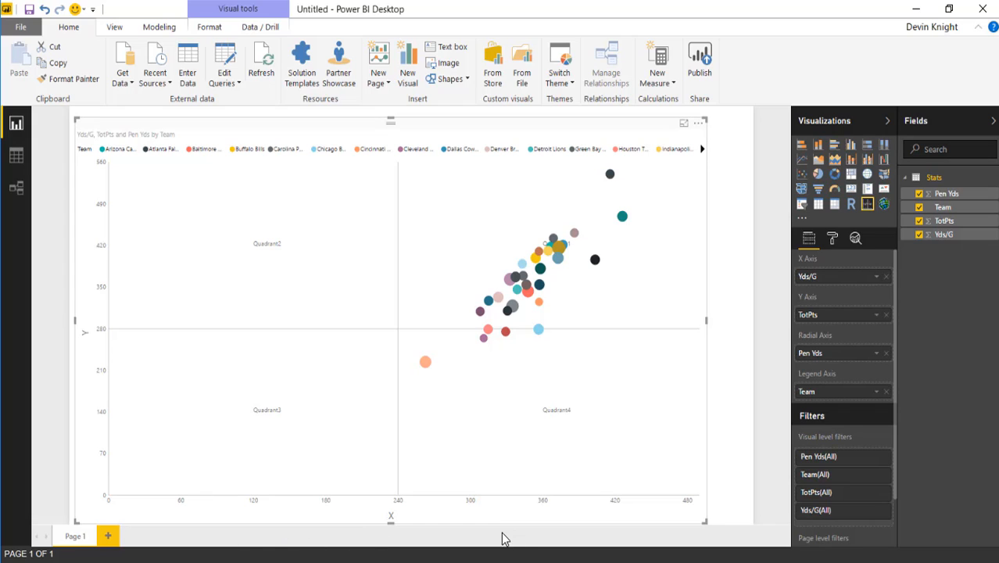
mouse_move(115, 505)
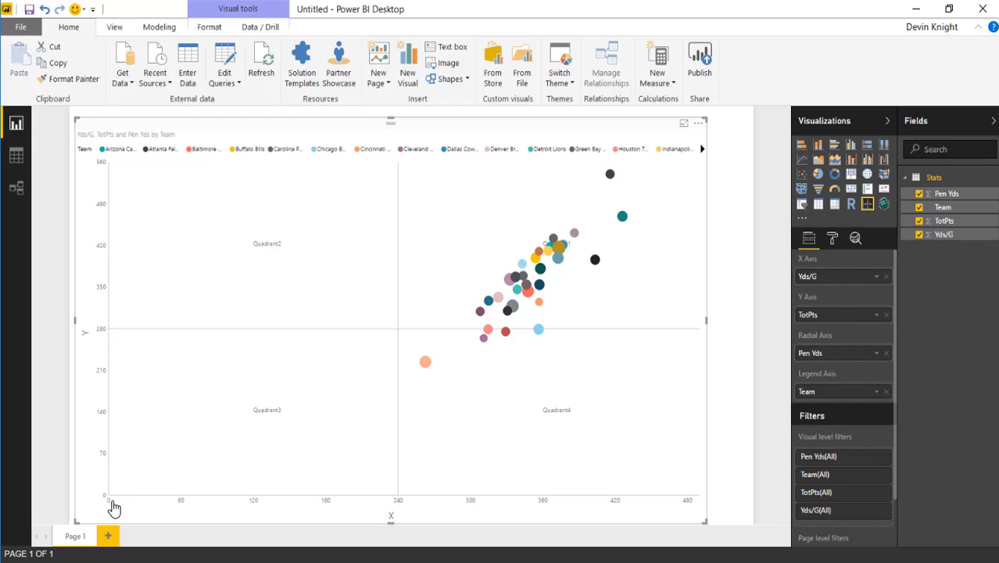
mouse_move(255, 503)
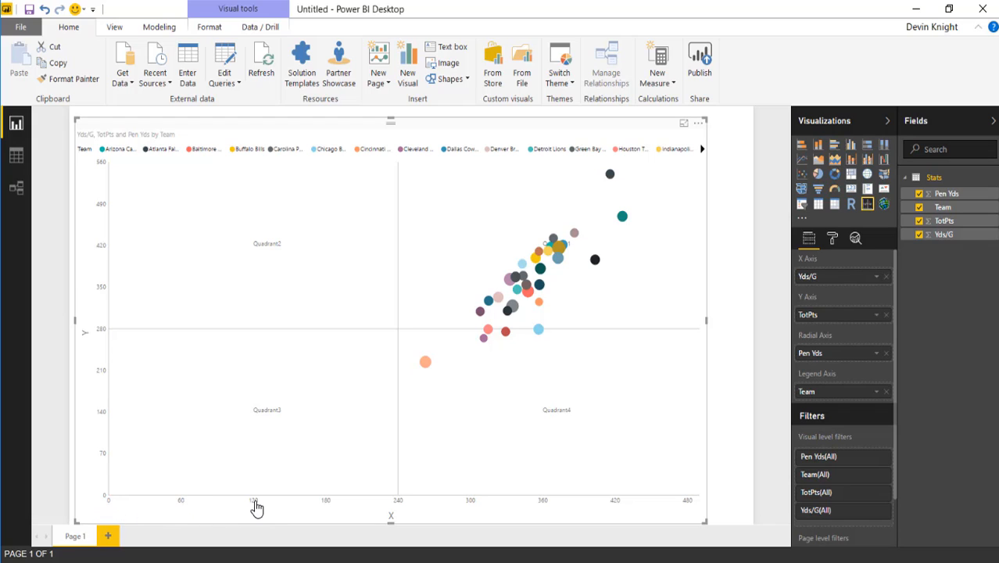
mouse_move(420, 497)
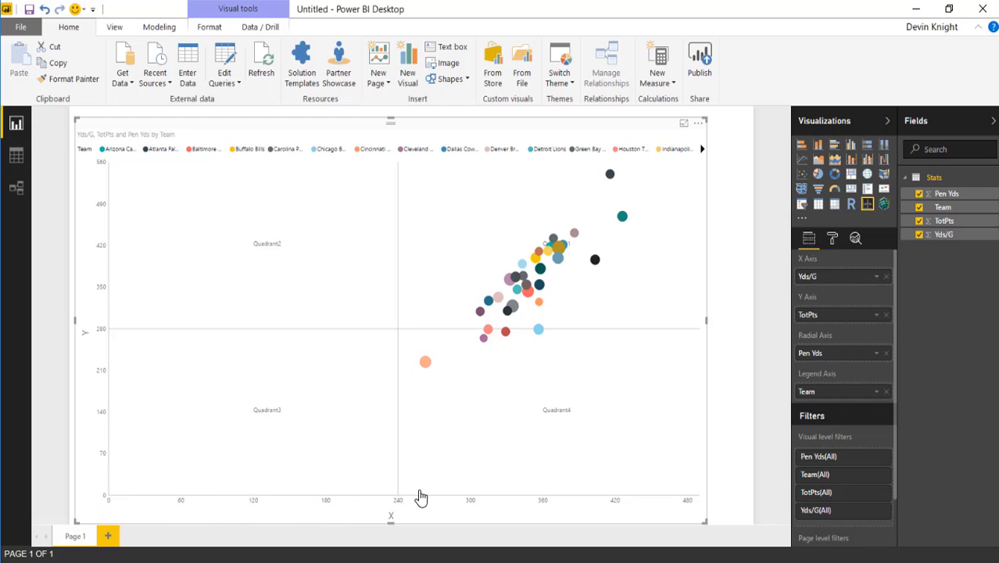
mouse_move(404, 458)
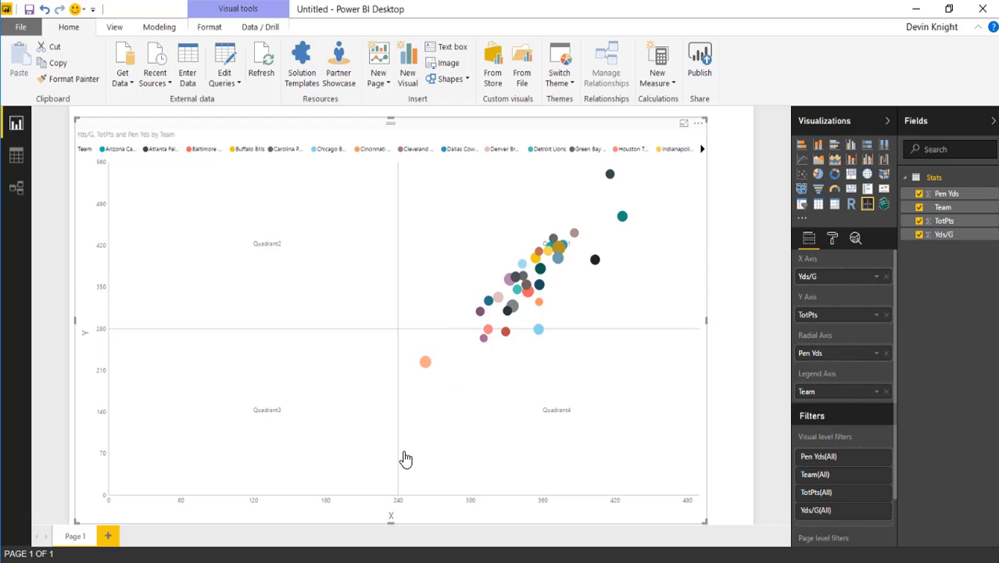
mouse_move(423, 421)
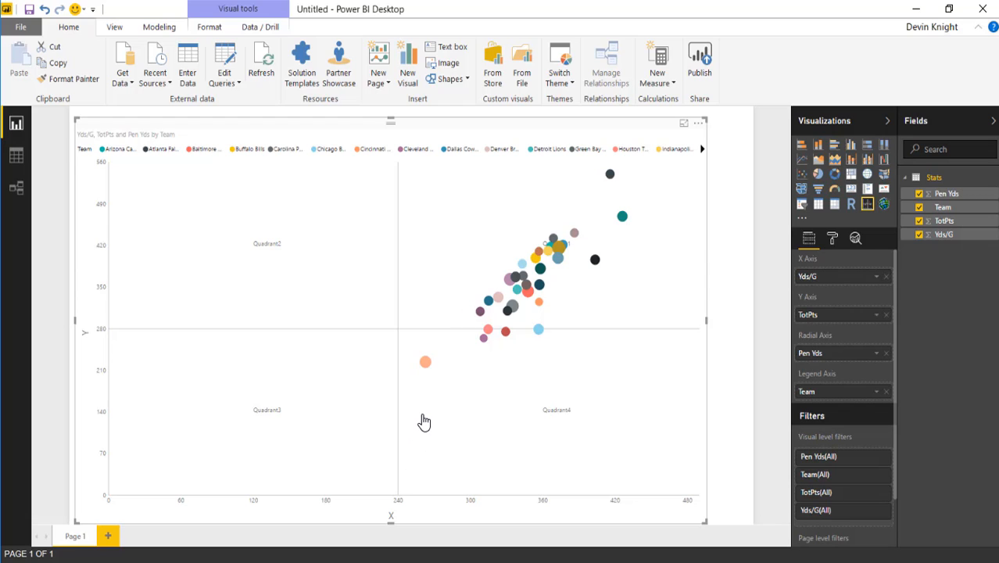
mouse_move(631, 393)
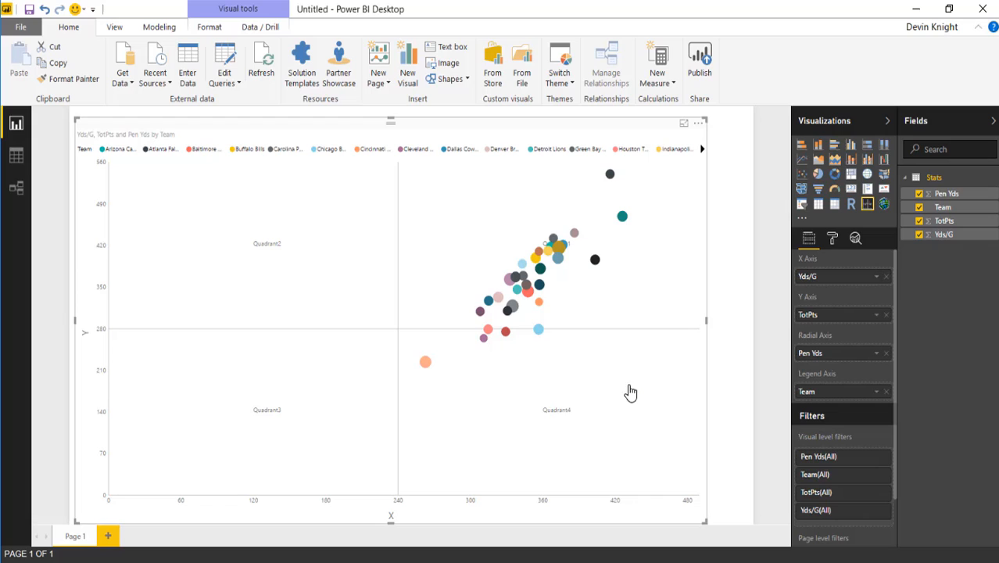
mouse_move(710, 367)
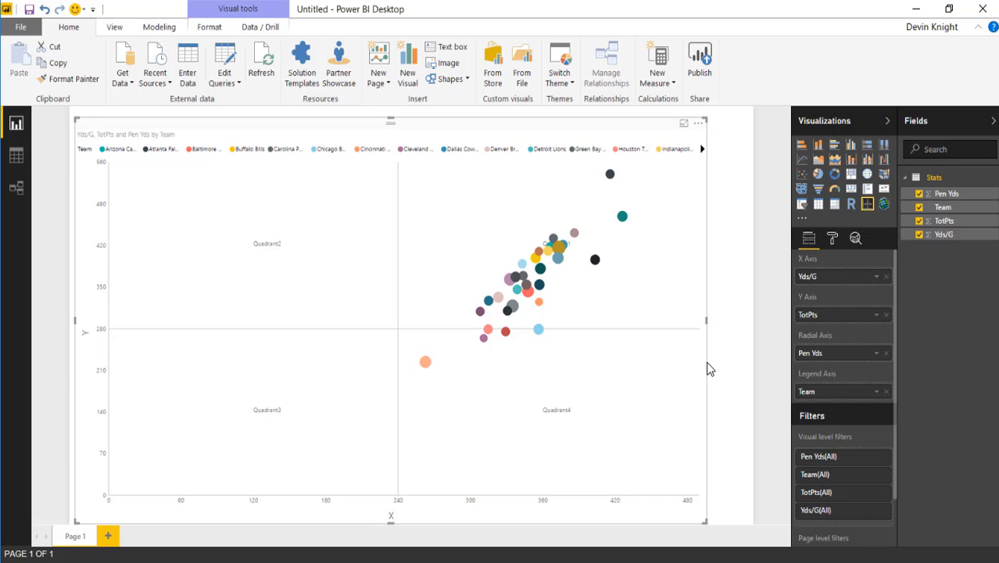
mouse_move(562, 445)
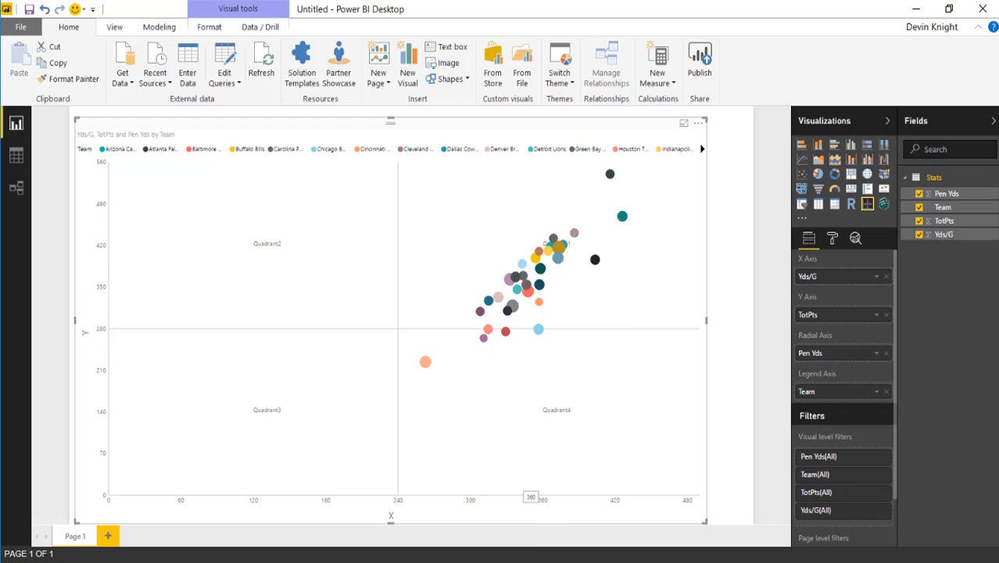
mouse_move(538, 278)
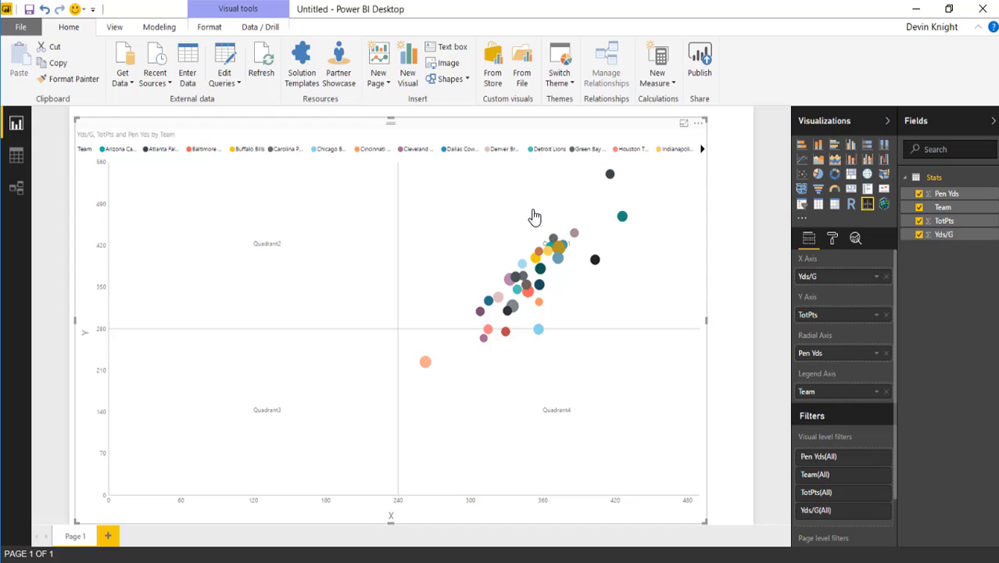
mouse_move(96, 296)
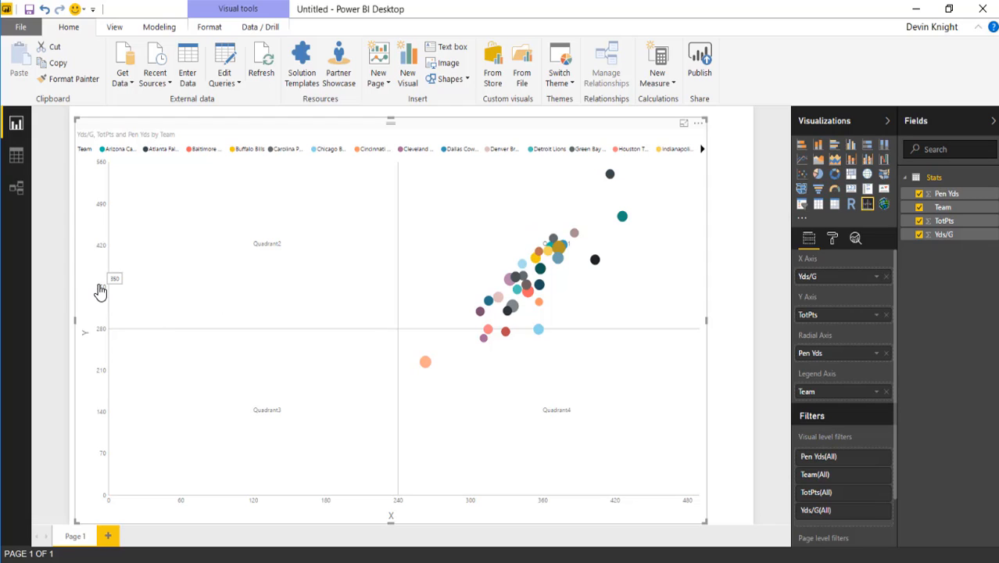
mouse_move(711, 260)
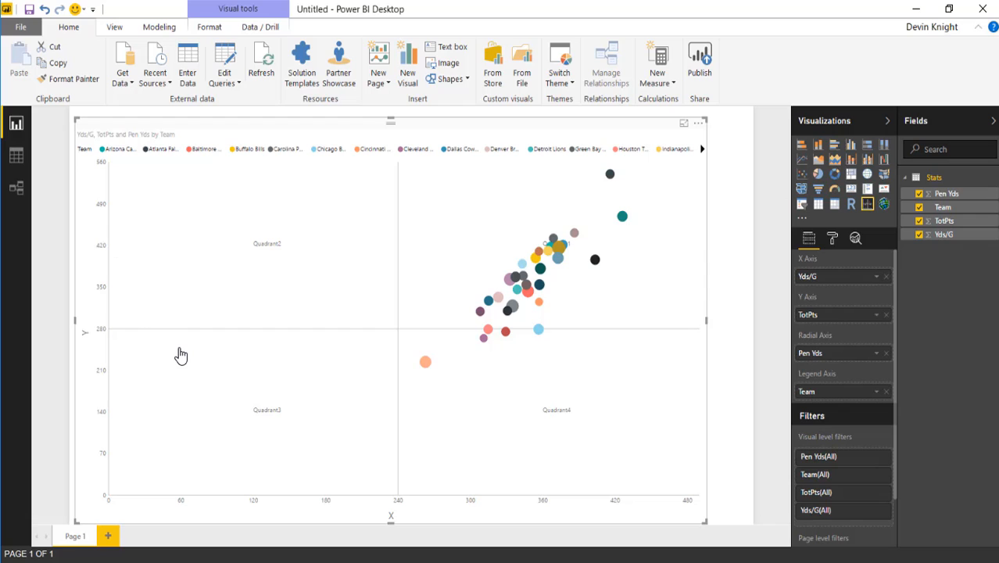
mouse_move(524, 318)
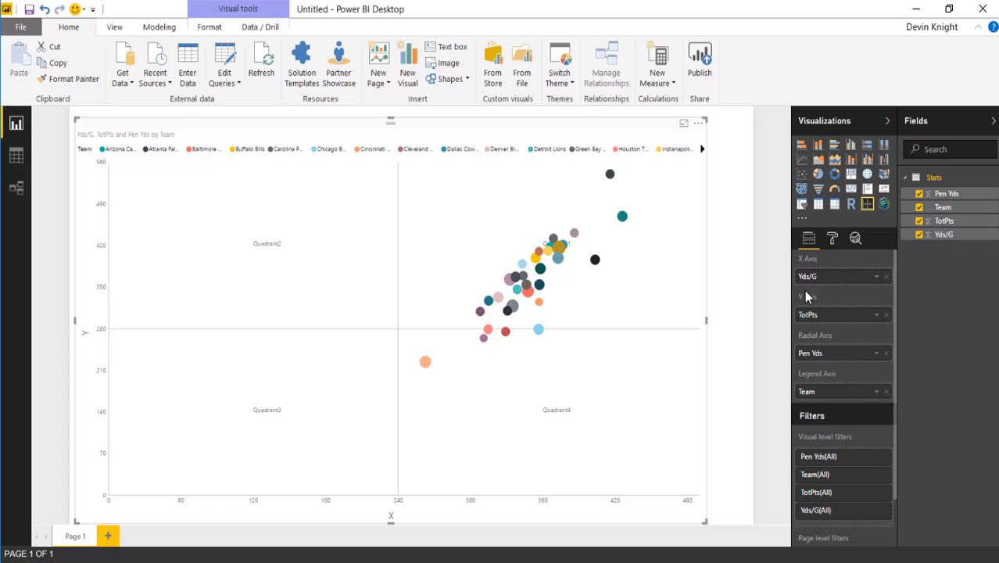
- In the Format pane's Quadrant section, set the axis division line to 360
click(831, 239)
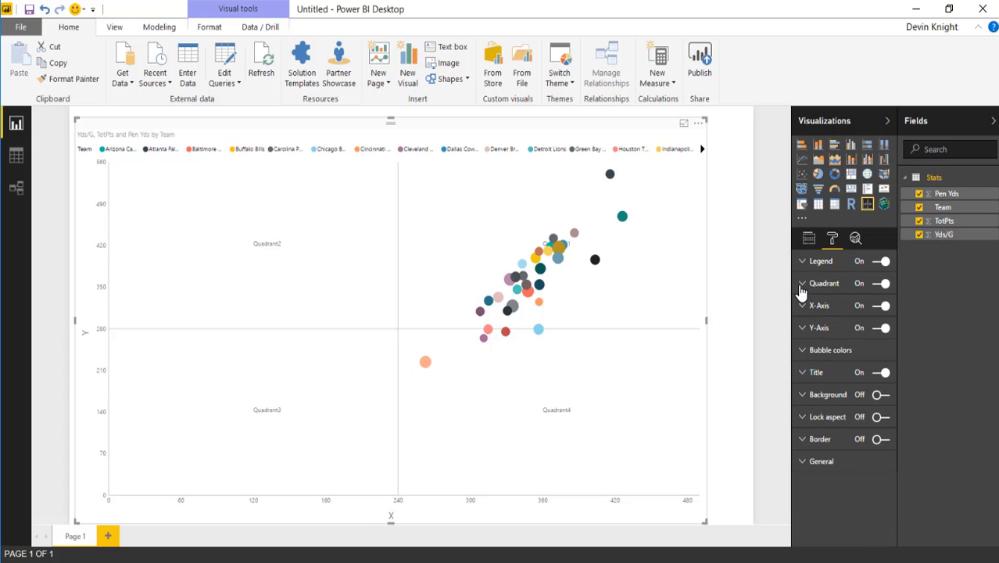
click(801, 283)
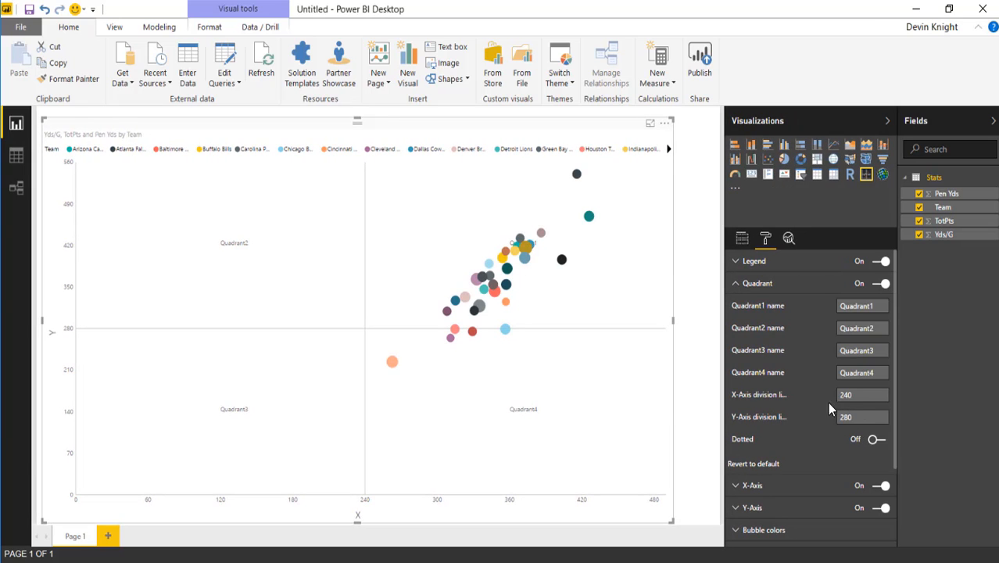
mouse_move(750, 421)
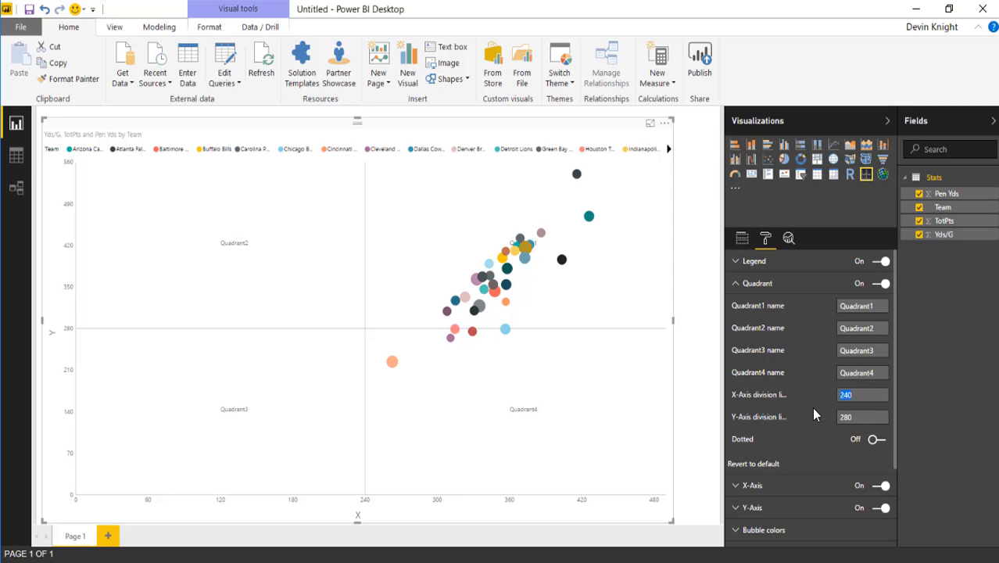
text(360)
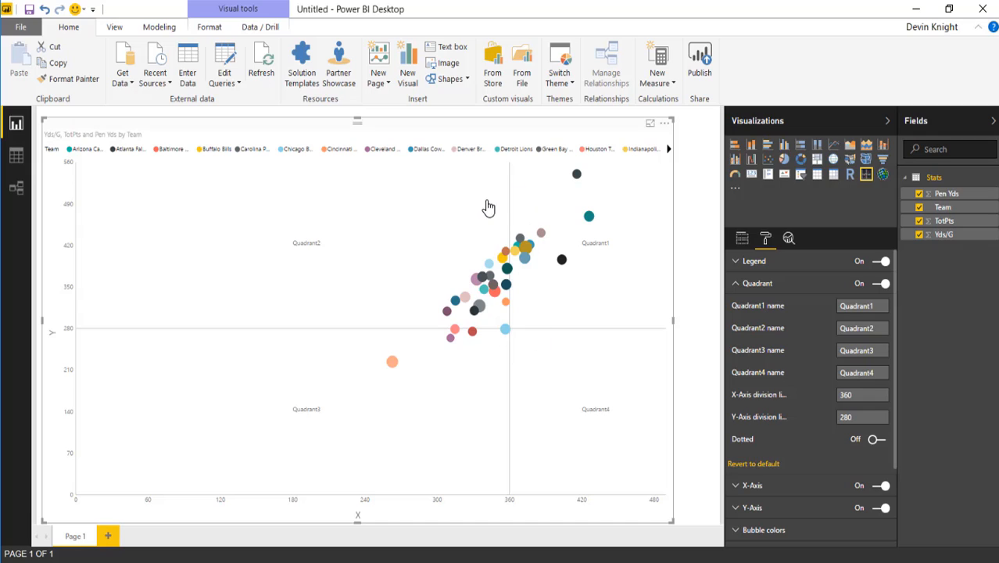
mouse_move(523, 194)
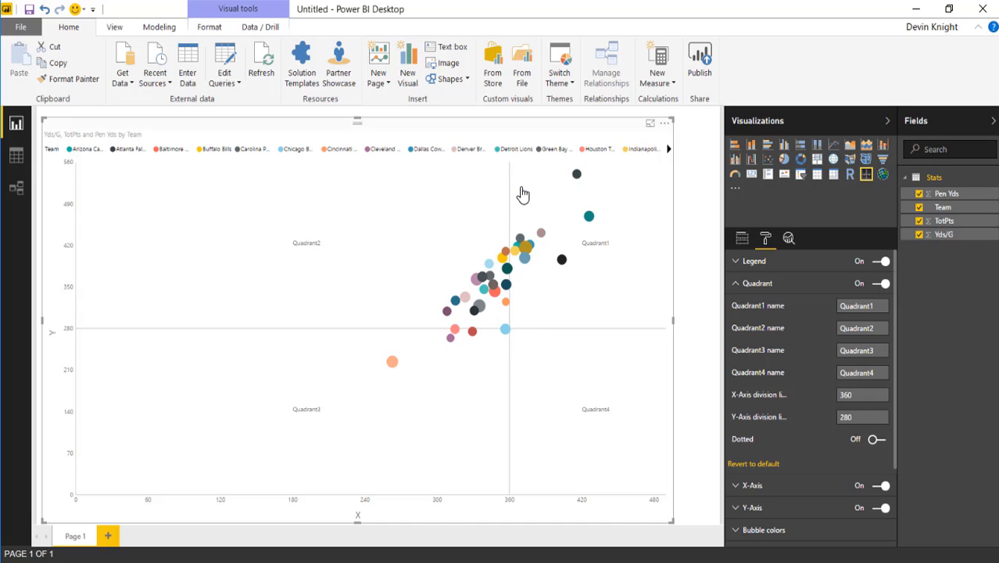
mouse_move(440, 302)
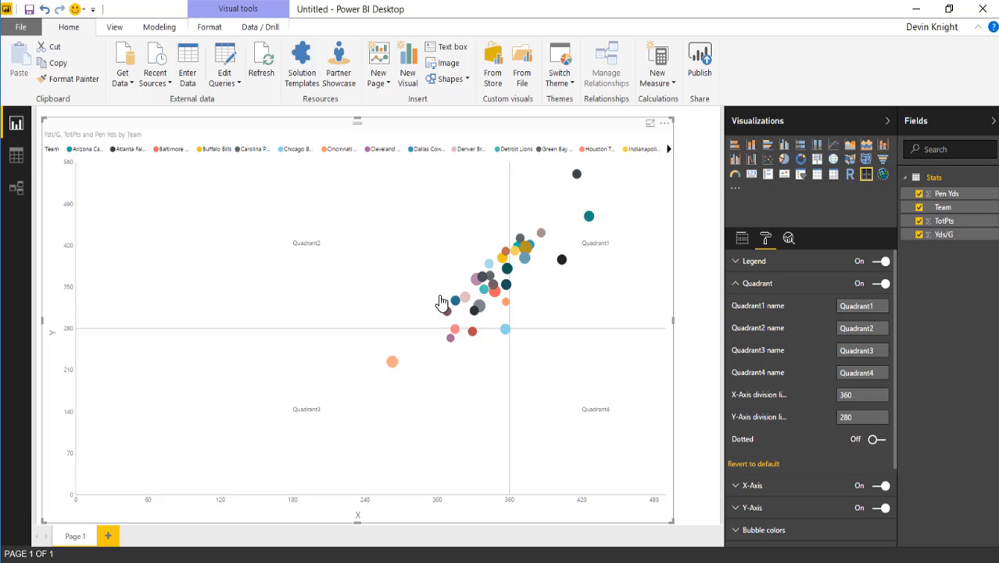
mouse_move(528, 249)
text(360)
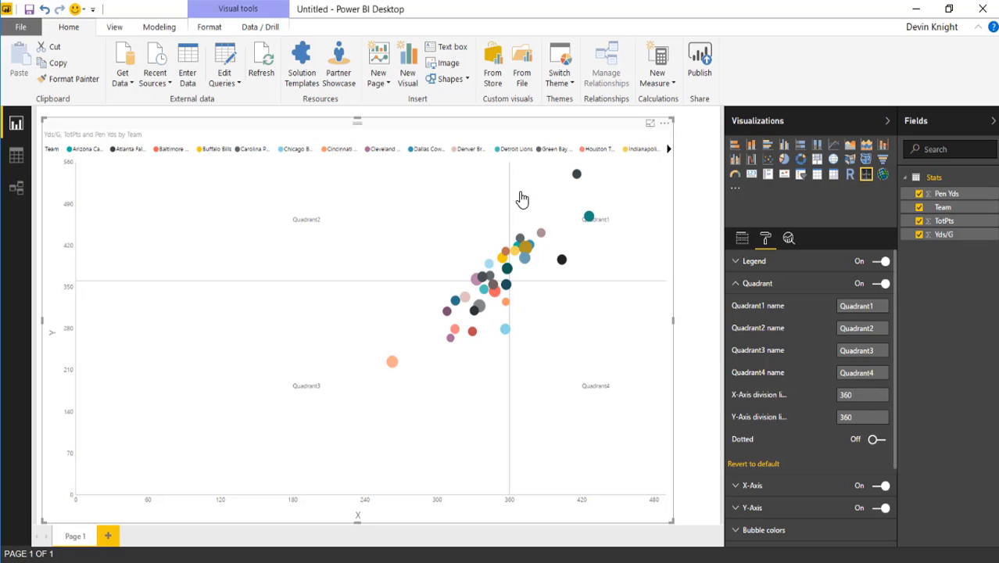
mouse_move(529, 359)
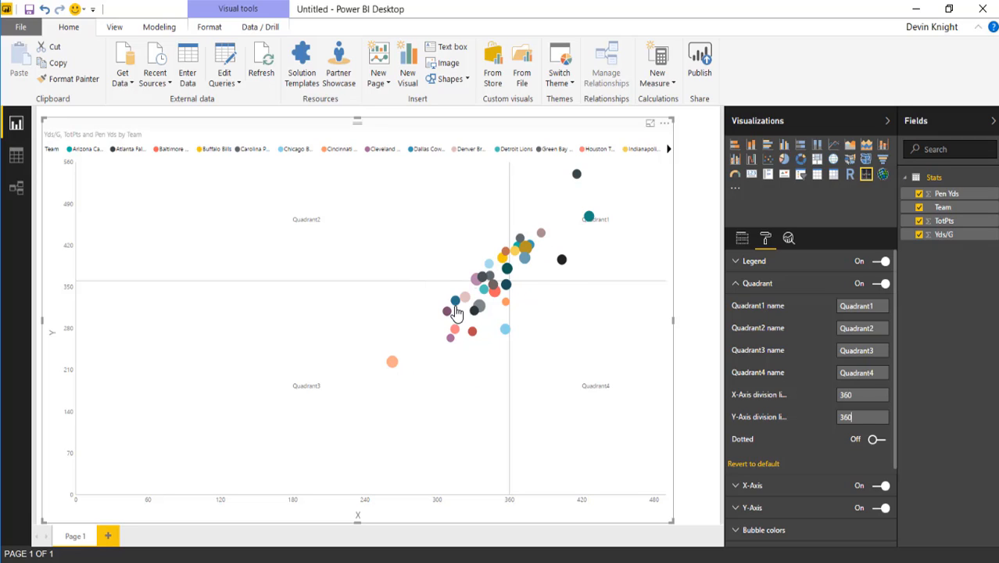
mouse_move(576, 268)
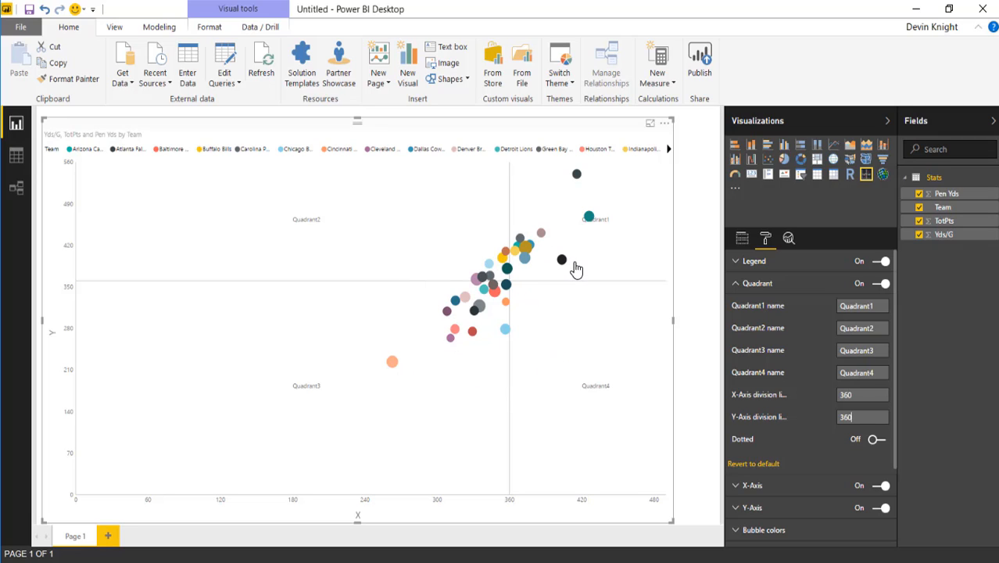
mouse_move(559, 279)
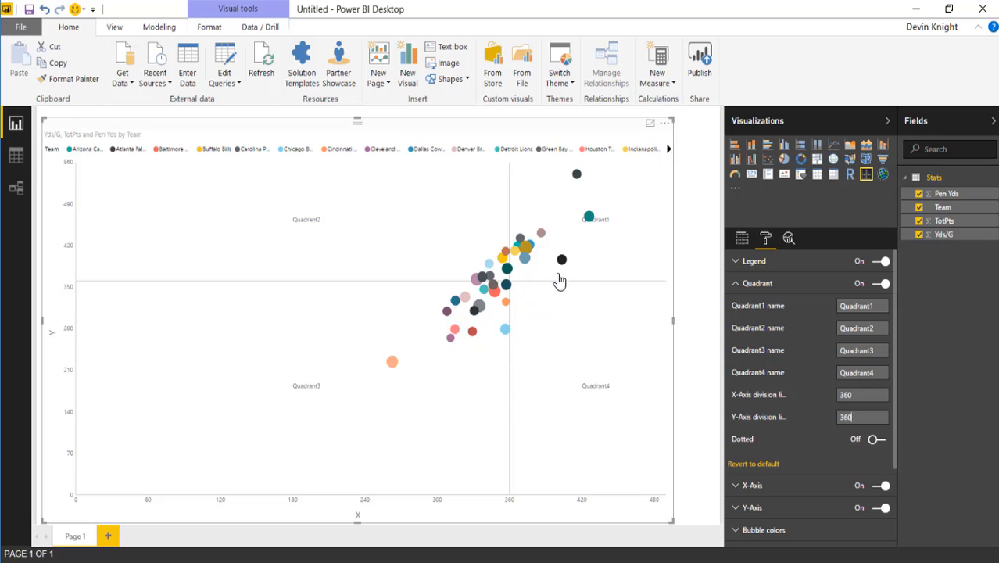
mouse_move(650, 207)
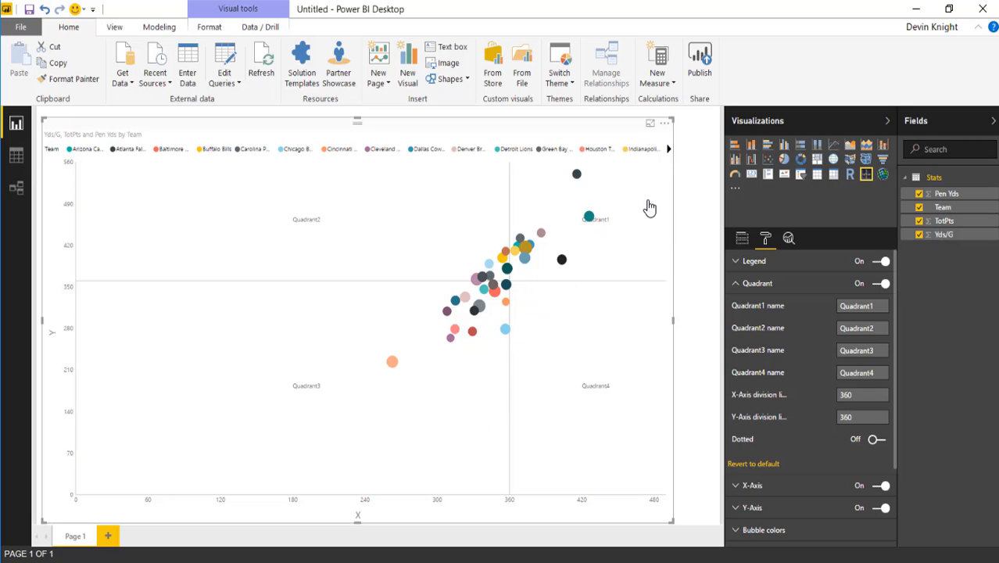
mouse_move(673, 394)
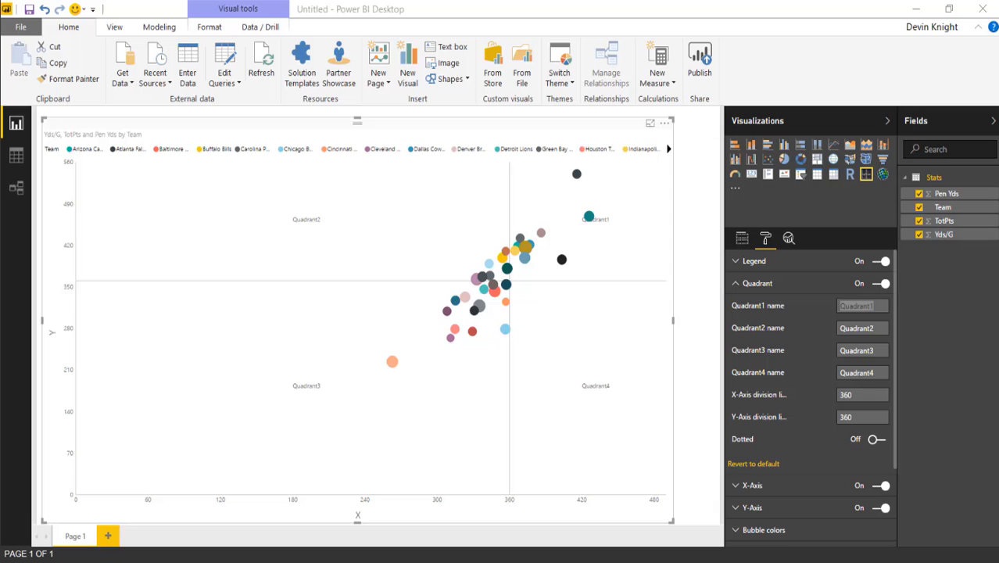
mouse_move(899, 322)
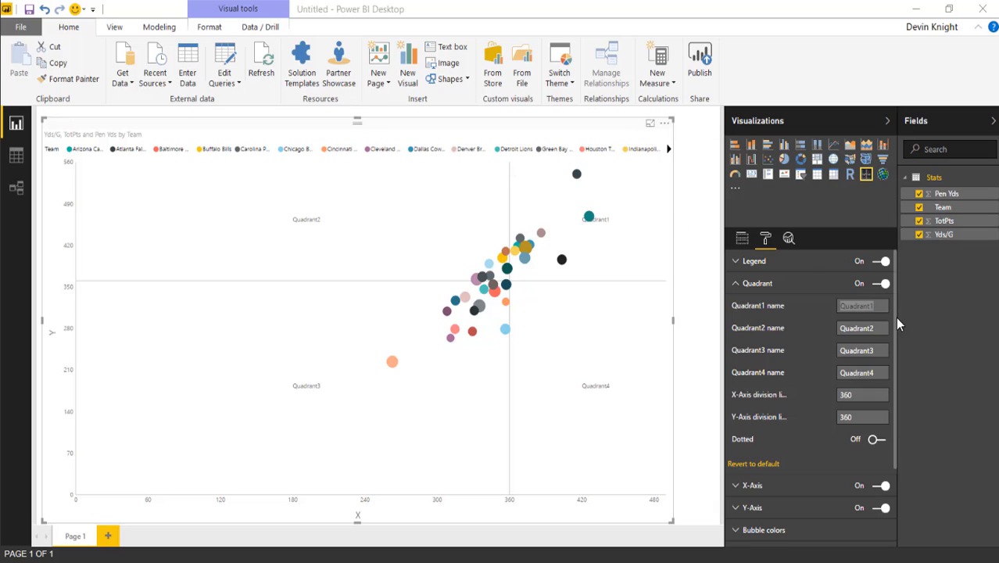
- Rename the quadrants to Points & Yards, Low Yards & Points and High Yards / Low Points
text(Points & Yards)
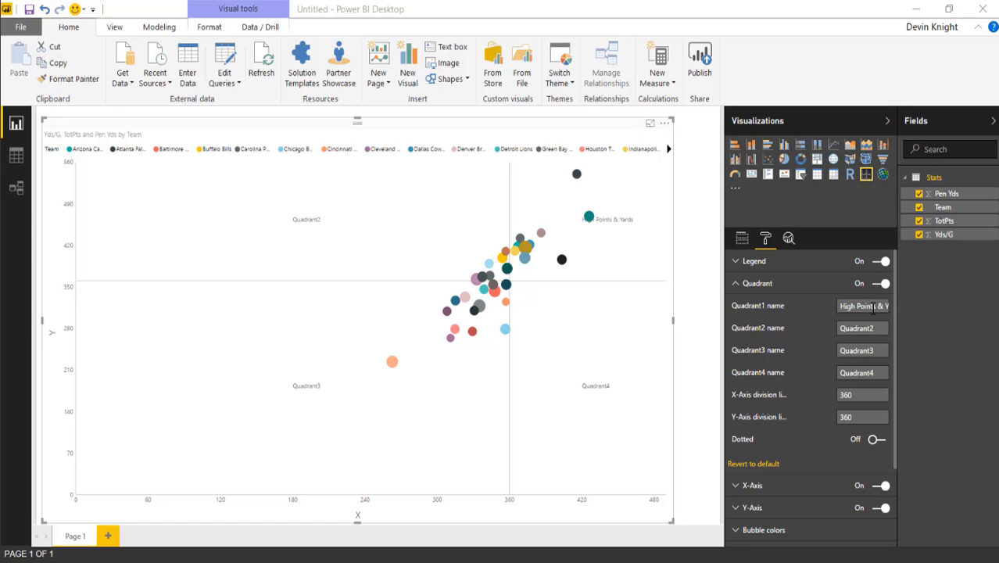
click(862, 327)
text(High Points / Low Yards)
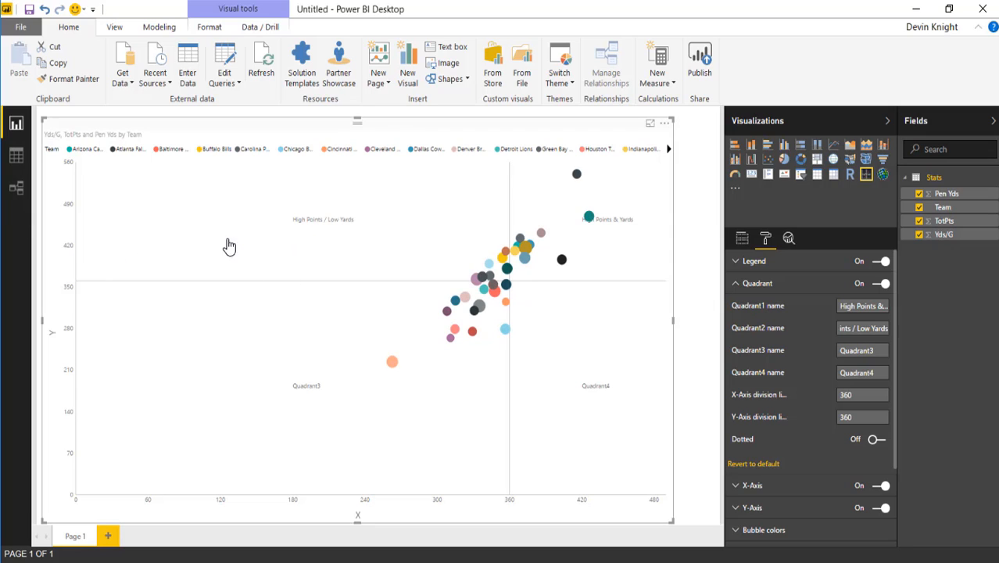
mouse_move(301, 521)
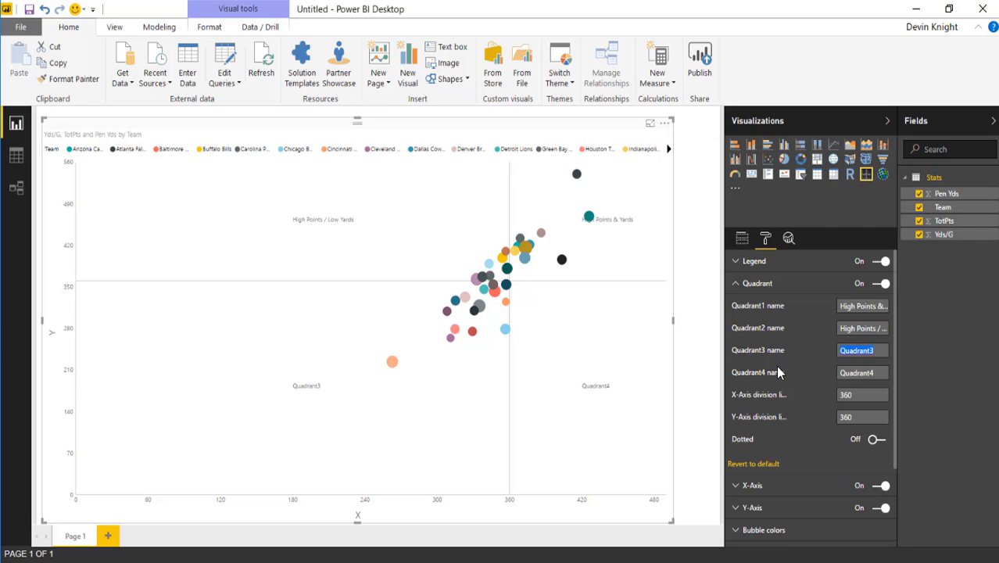
text(Low Yards & Points)
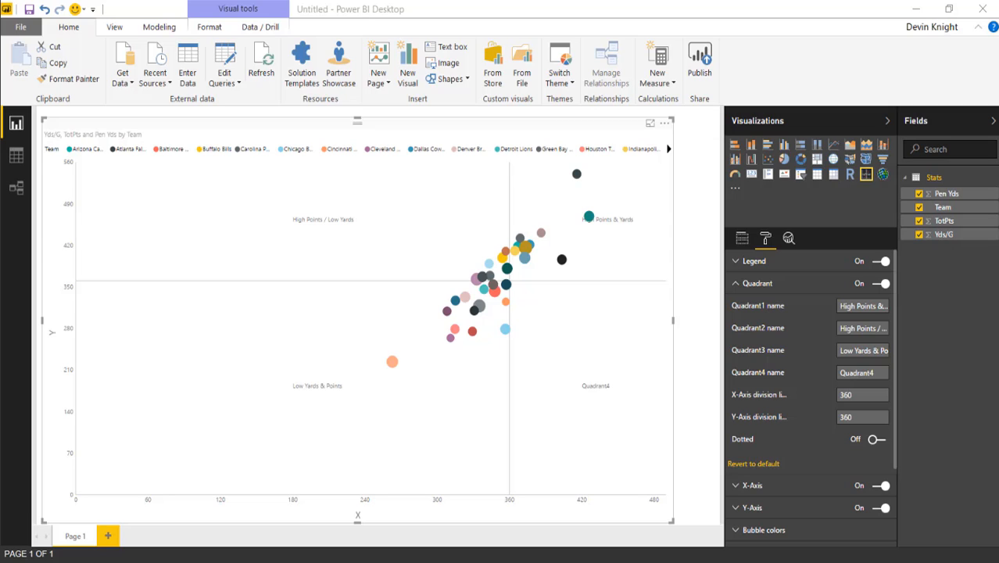
click(861, 373)
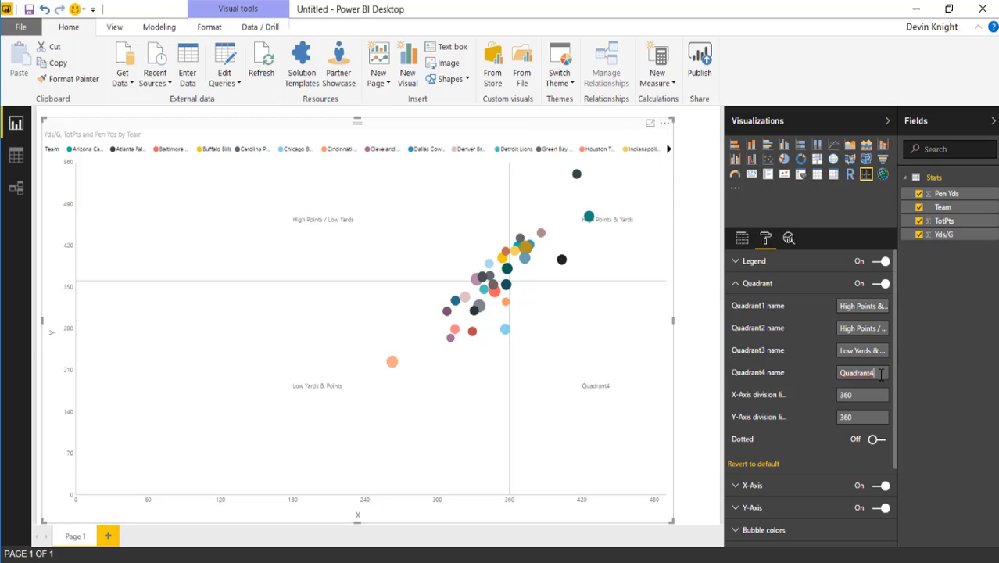
text(High Yards / Low Points)
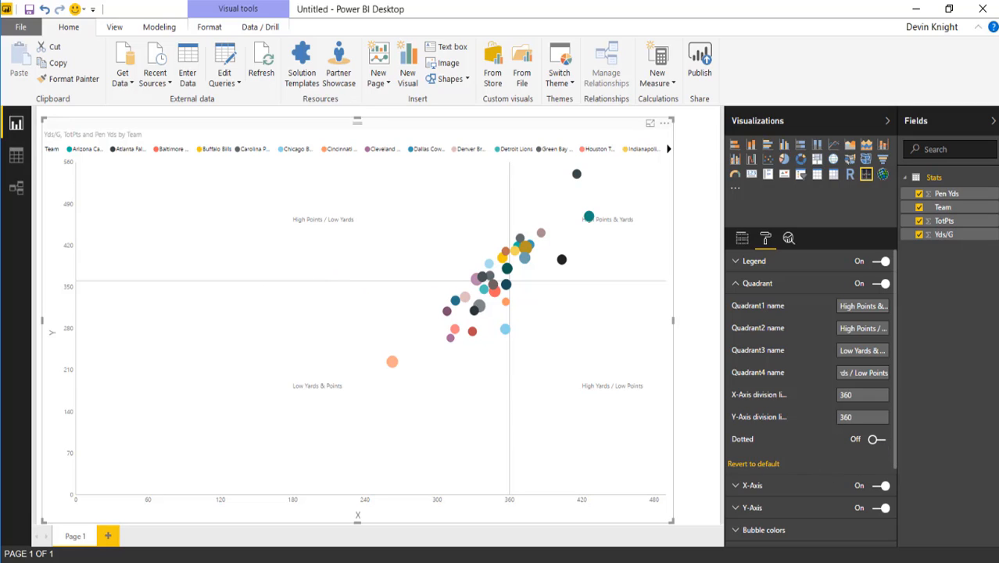
- Make the quadrant divider lines dotted and collapse the Quadrant section
click(875, 438)
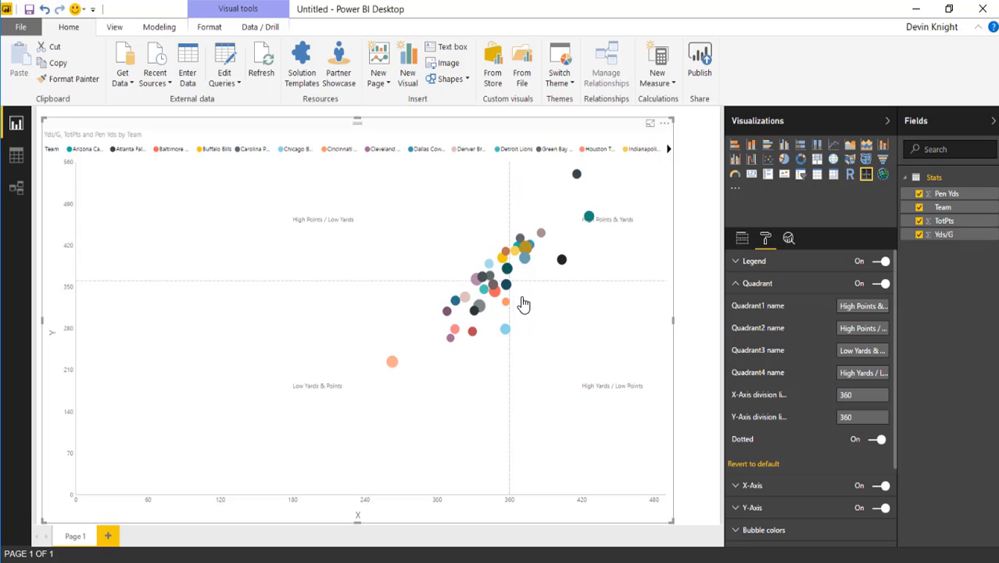
mouse_move(789, 417)
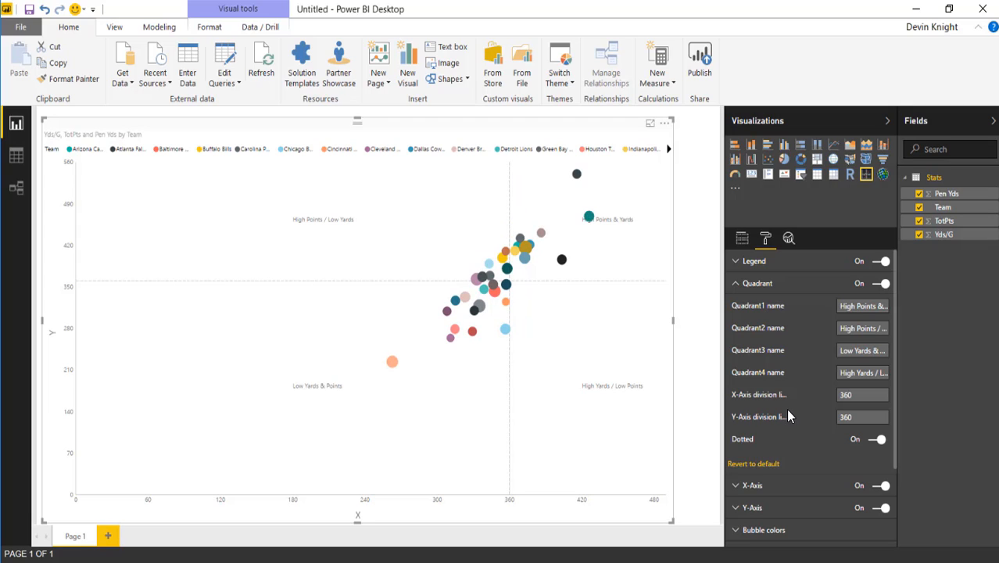
mouse_move(884, 459)
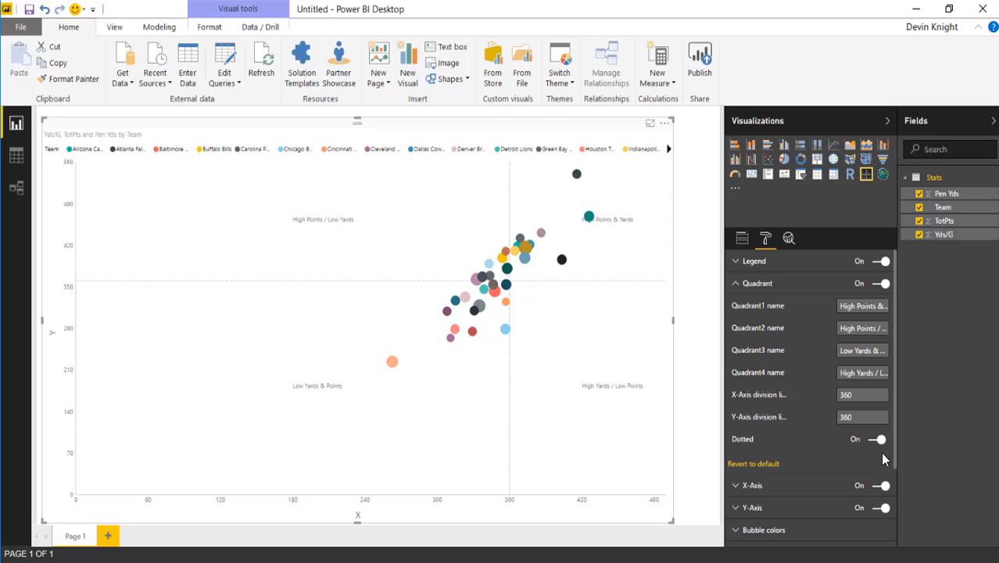
mouse_move(736, 288)
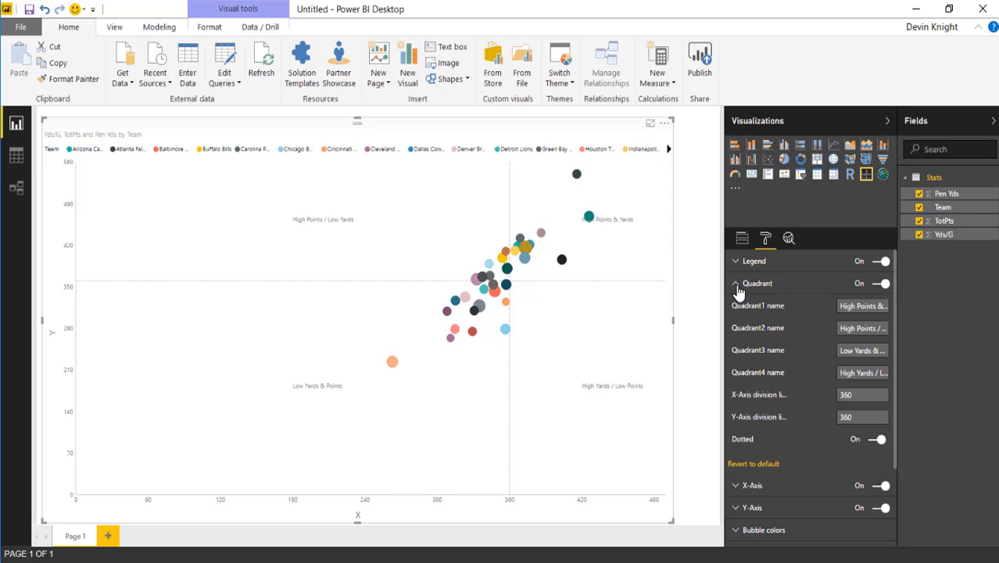
click(735, 283)
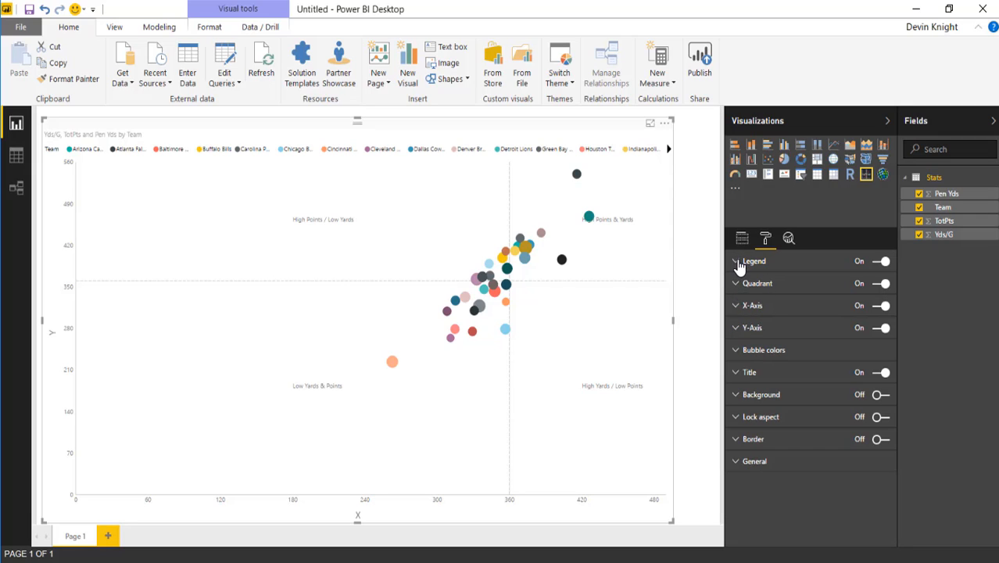
- Keep the legend's Team title shown and position the legend at Left Center
click(734, 261)
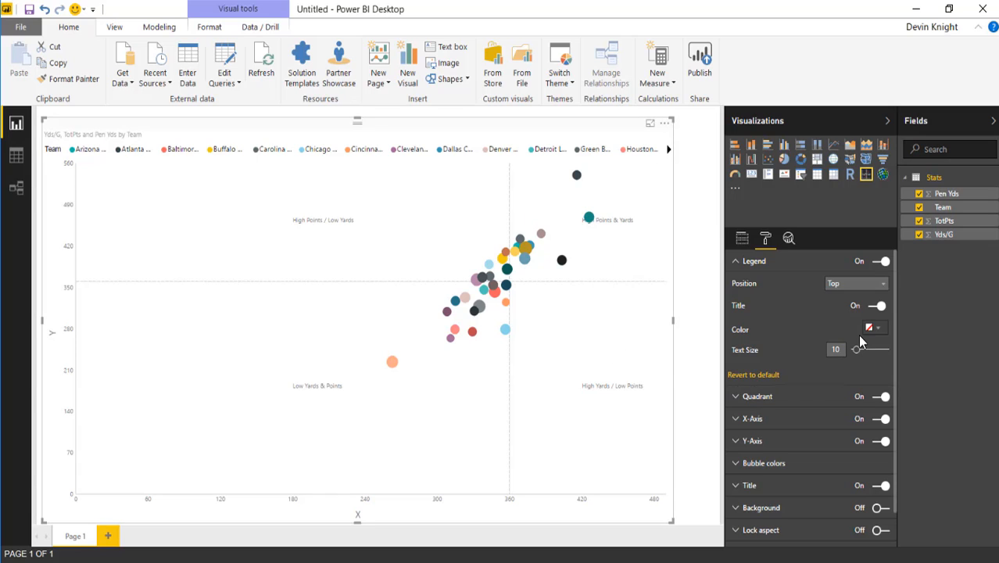
click(879, 304)
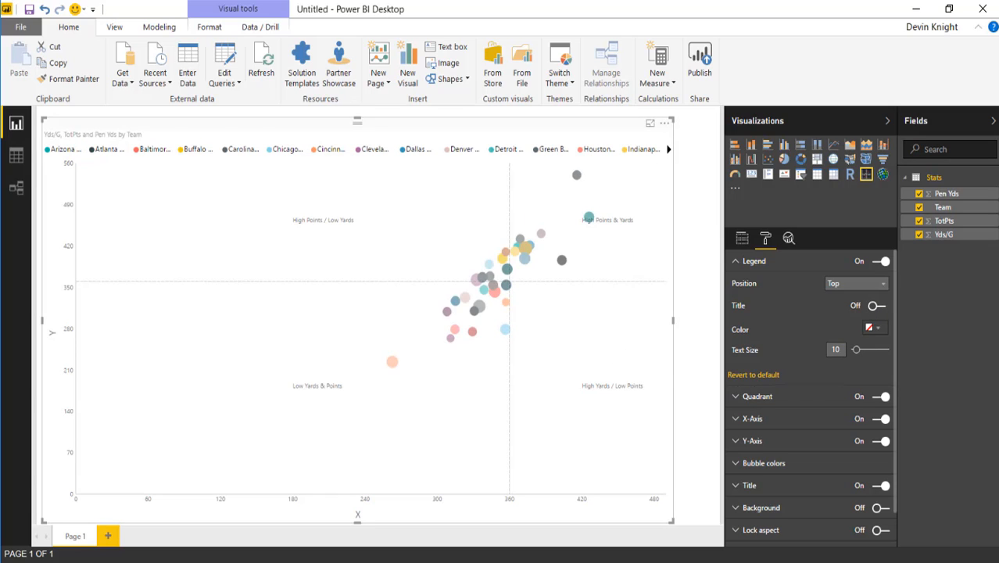
click(878, 305)
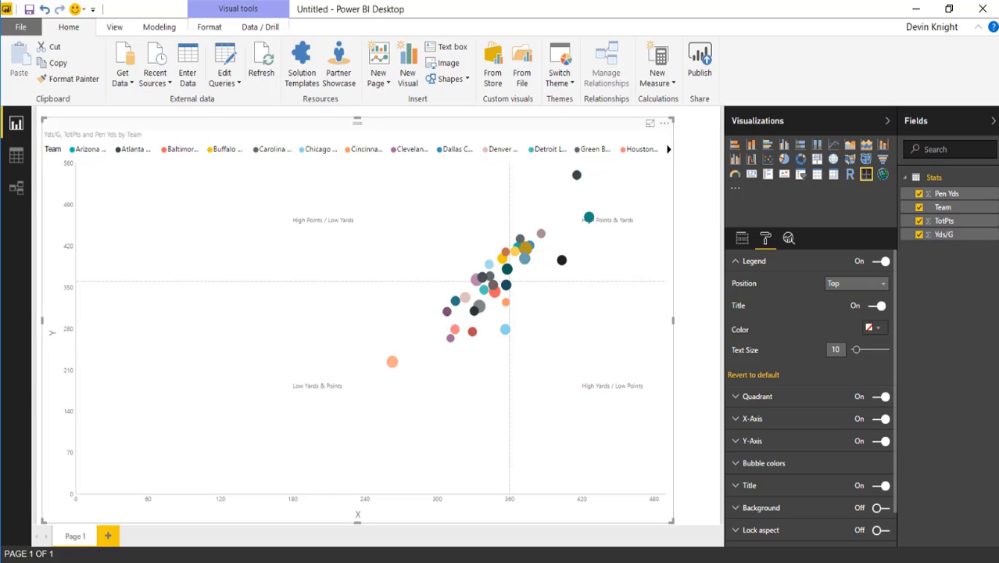
click(856, 283)
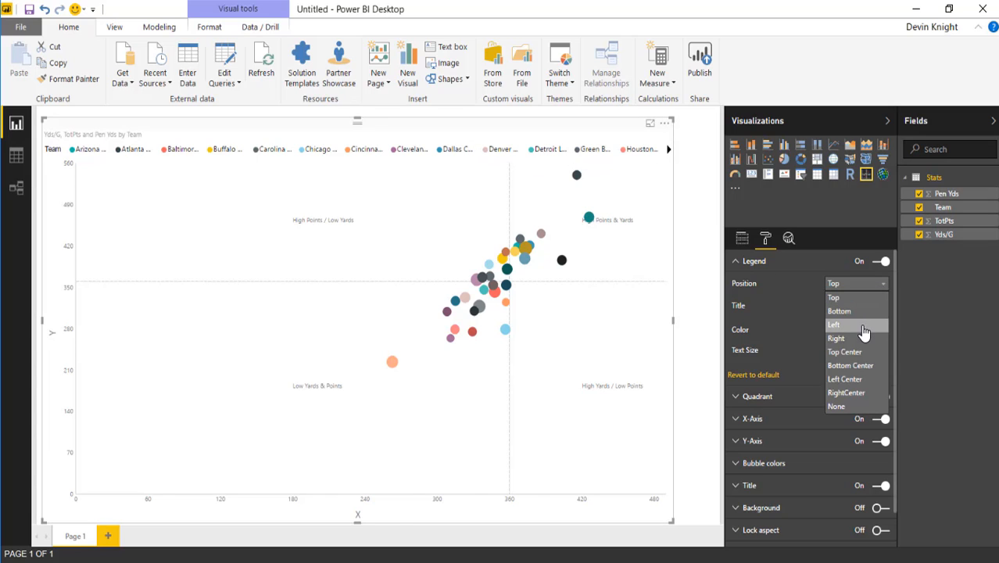
click(834, 324)
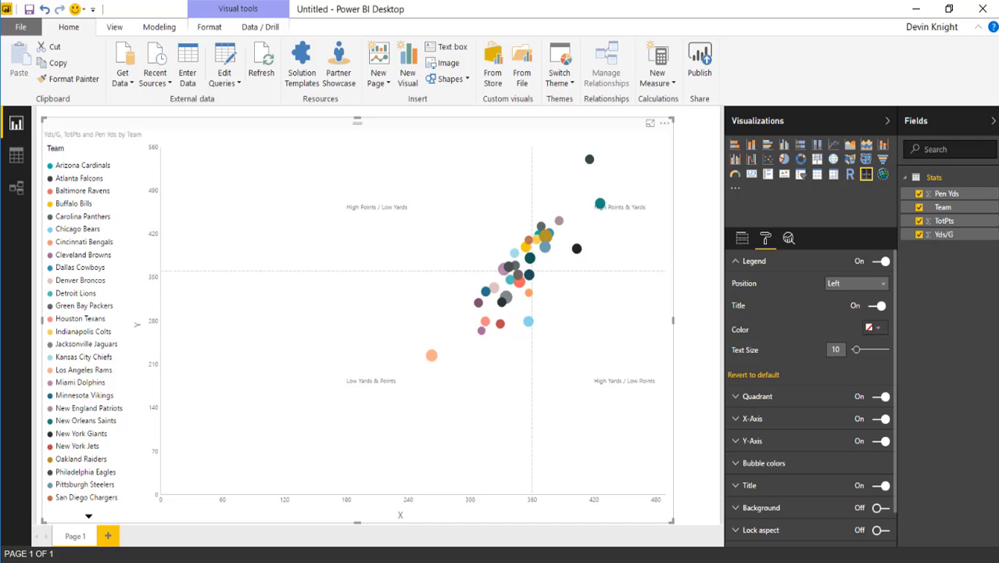
click(856, 283)
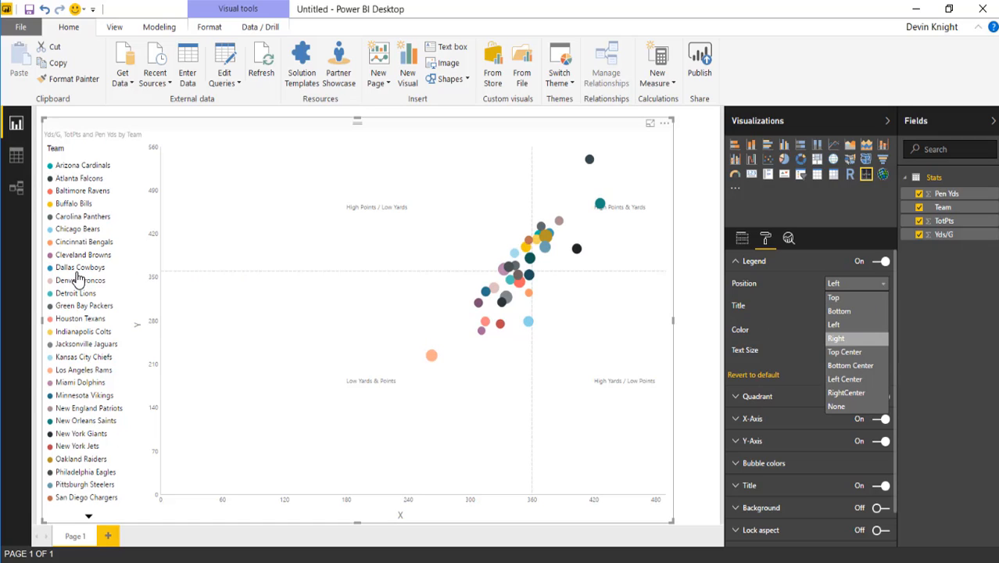
mouse_move(380, 288)
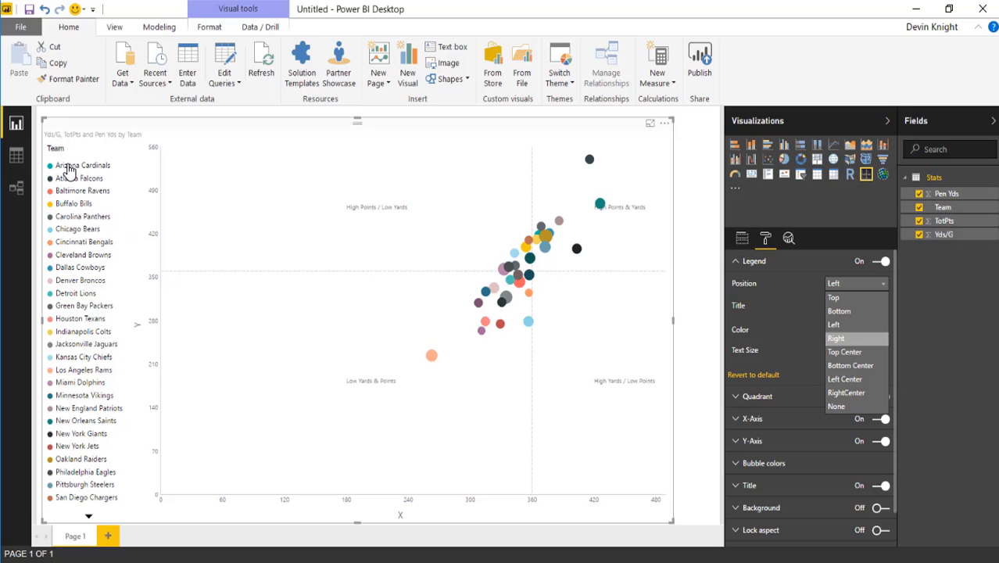
mouse_move(140, 415)
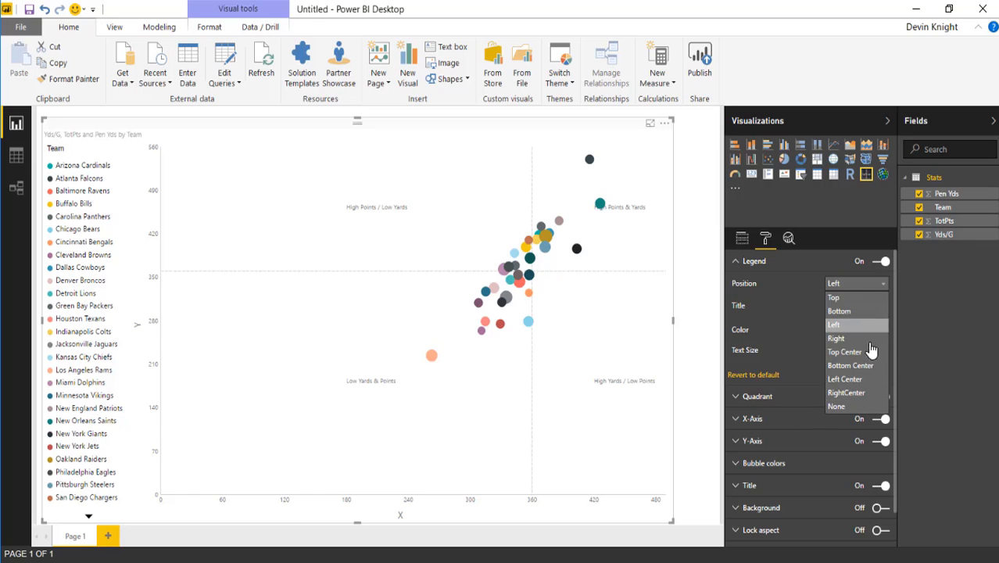
click(844, 379)
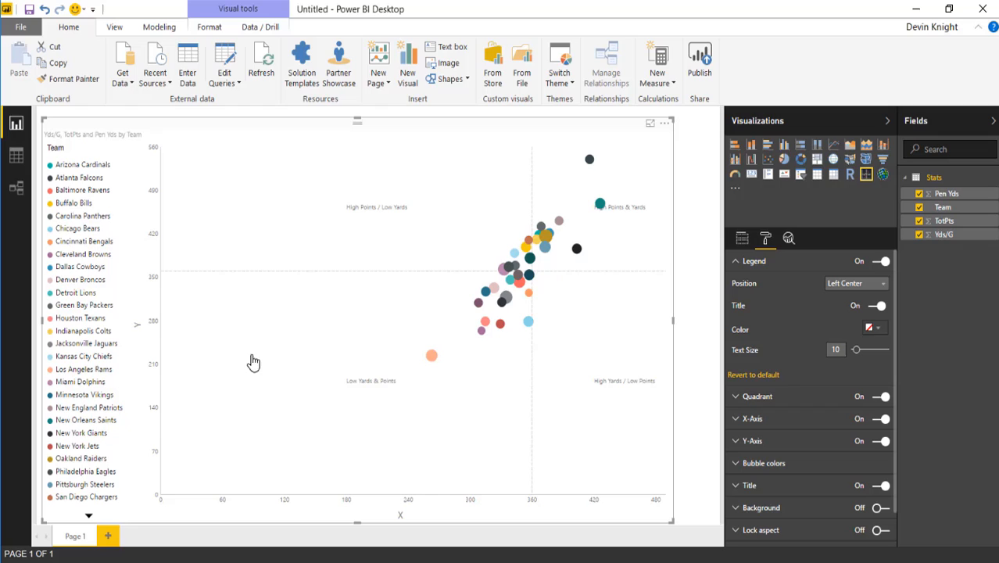
mouse_move(699, 368)
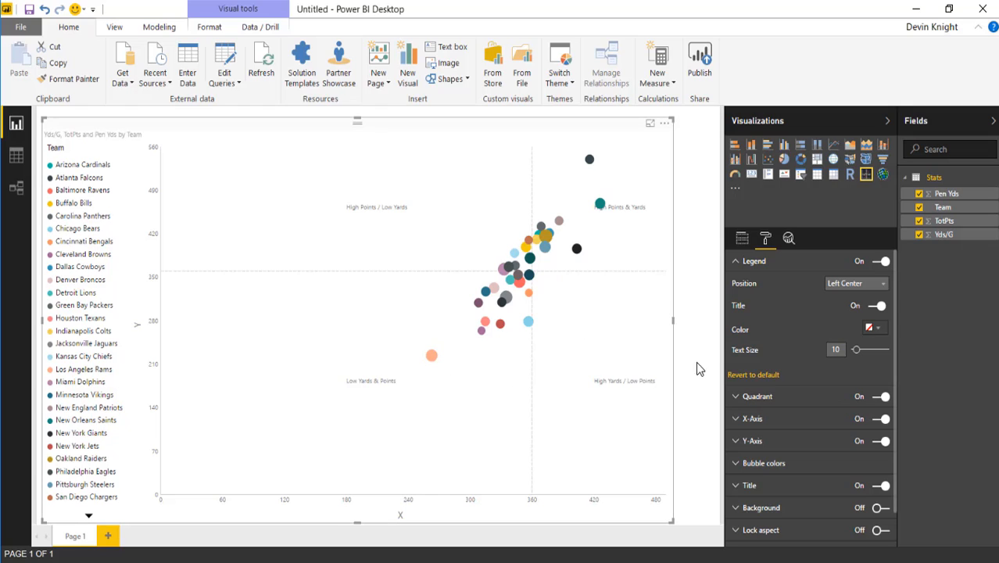
mouse_move(817, 344)
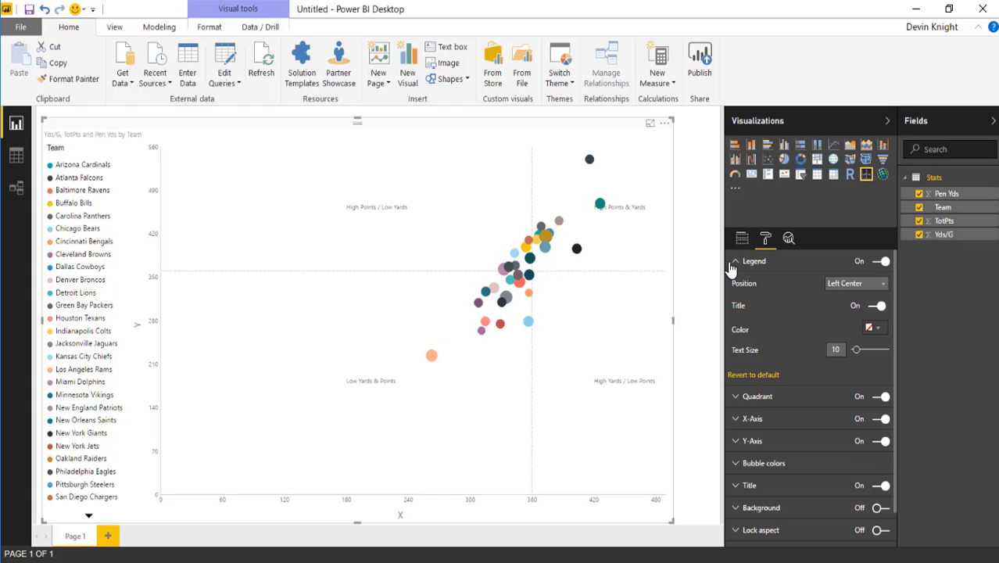
- Title the X axis 'Yard Per Game' and collapse the X-Axis section
click(735, 261)
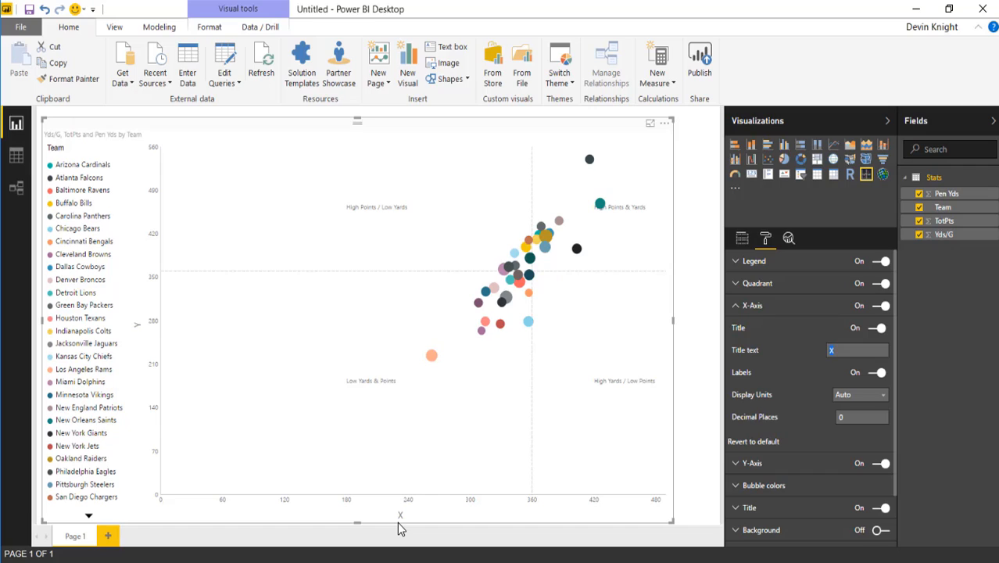
text(Ya)
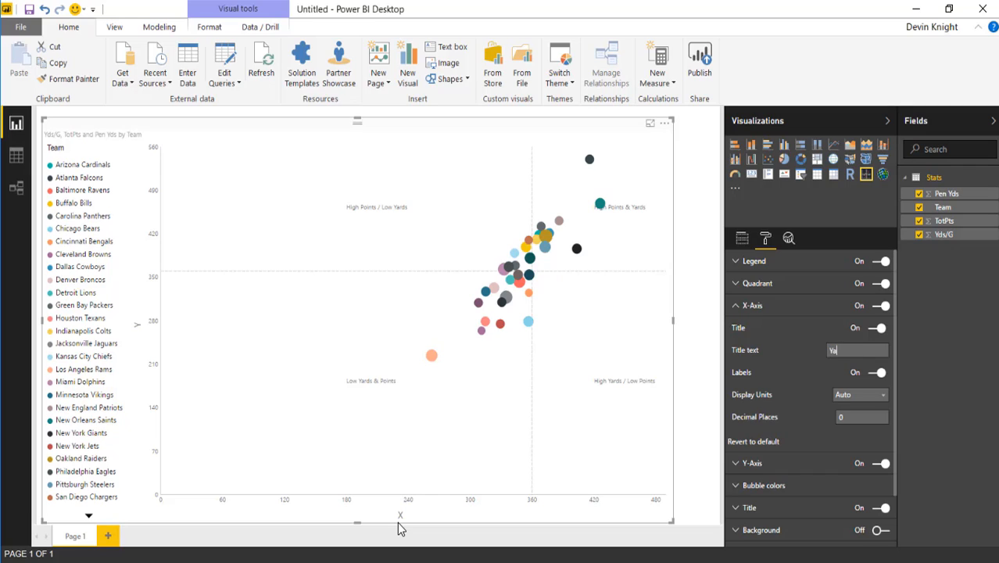
text(Yard Per Game)
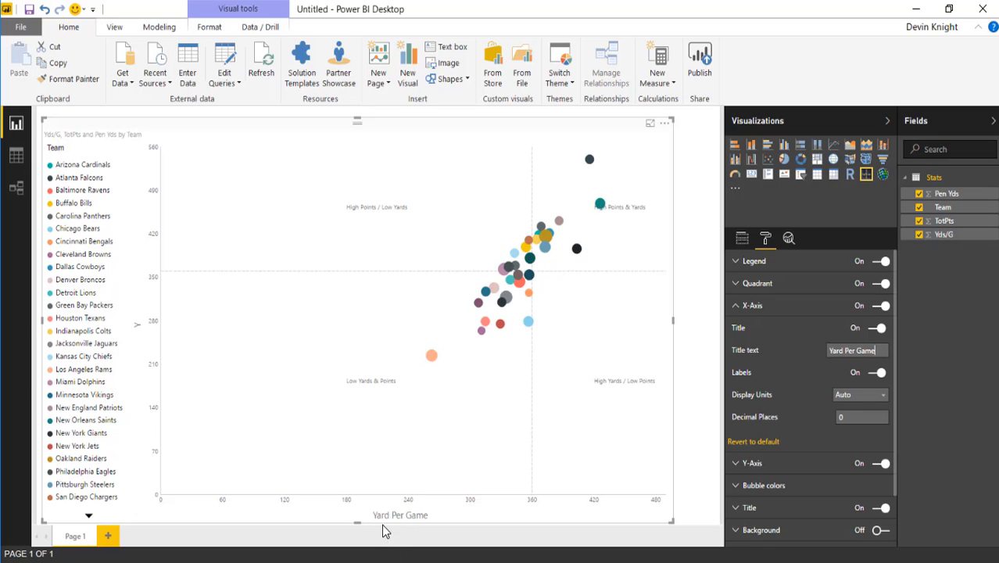
mouse_move(726, 425)
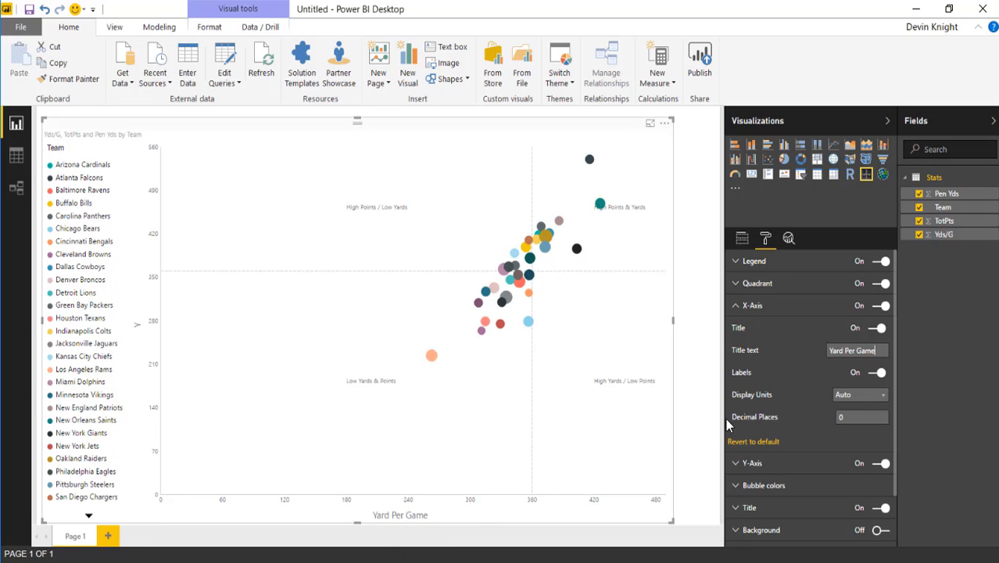
mouse_move(596, 550)
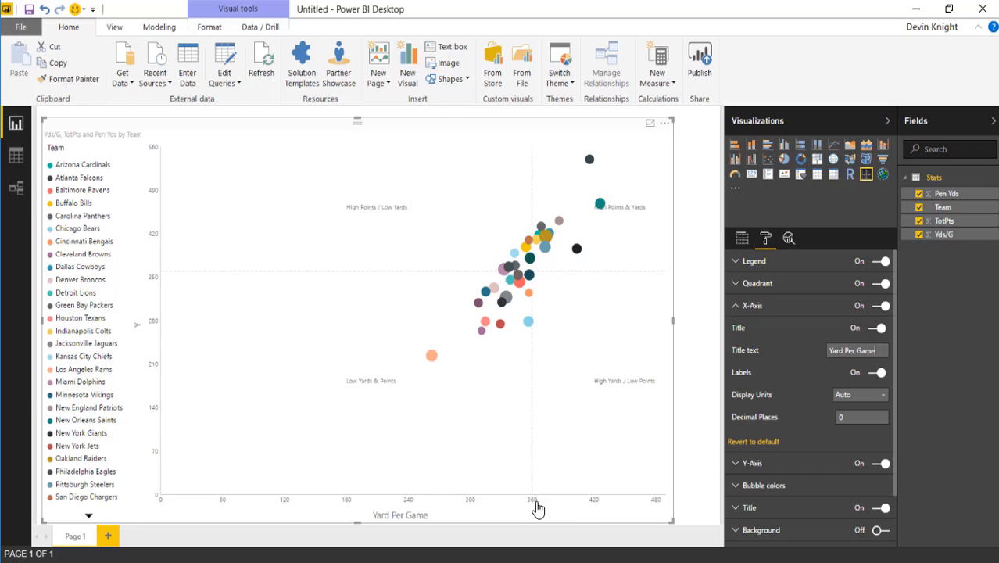
mouse_move(846, 438)
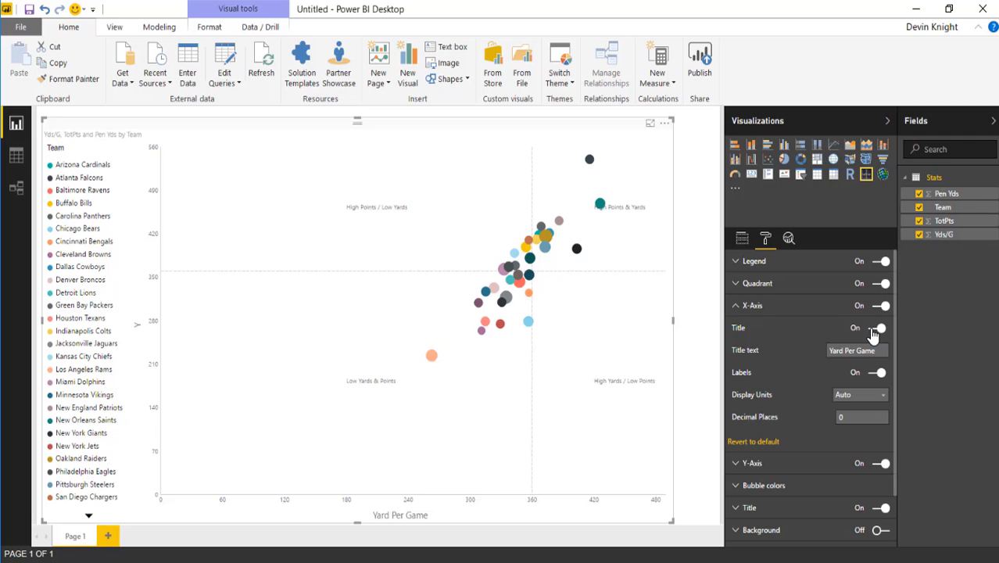
click(879, 328)
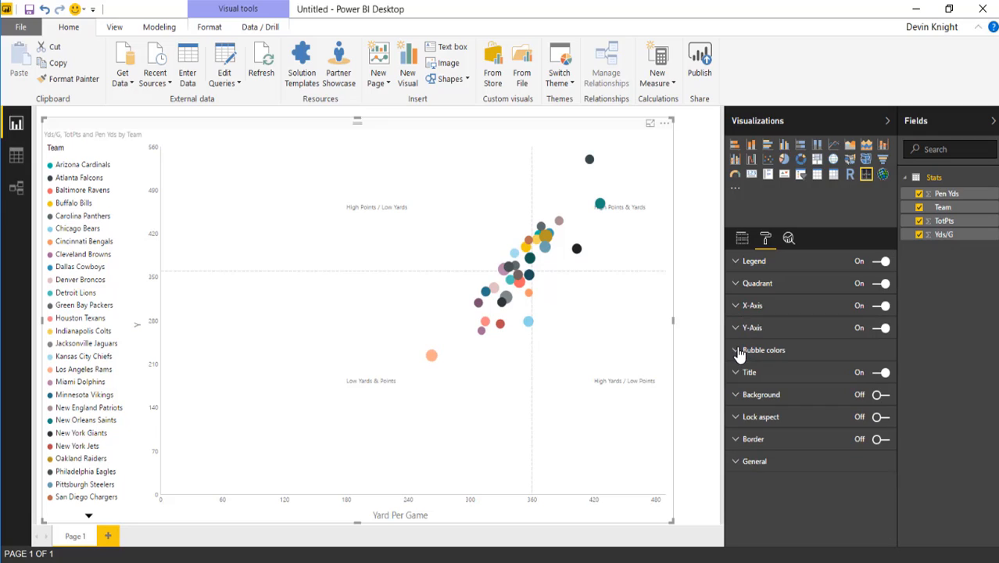
- Title the quadrant chart's Y-axis 'Total Points'
click(736, 327)
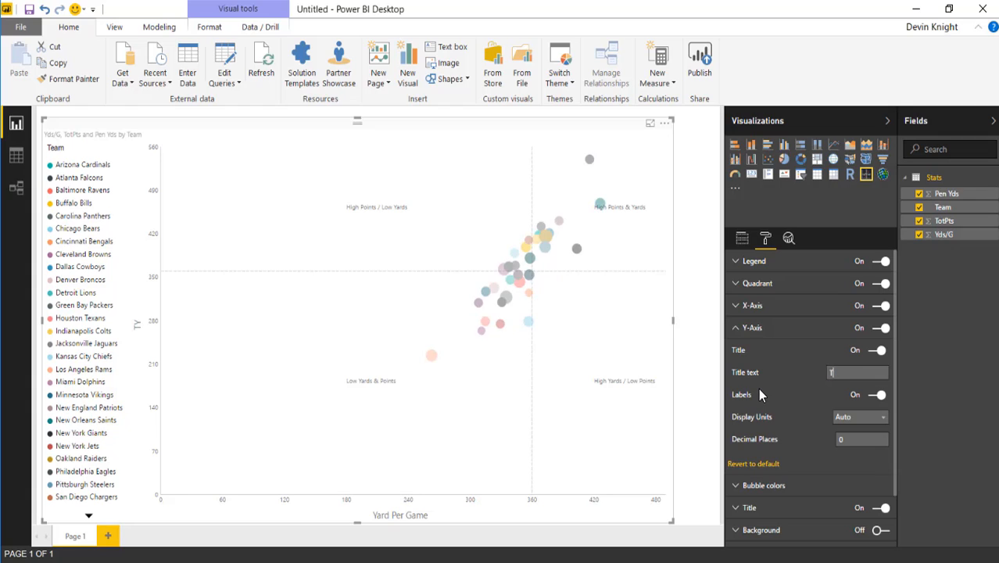
text(Total Points)
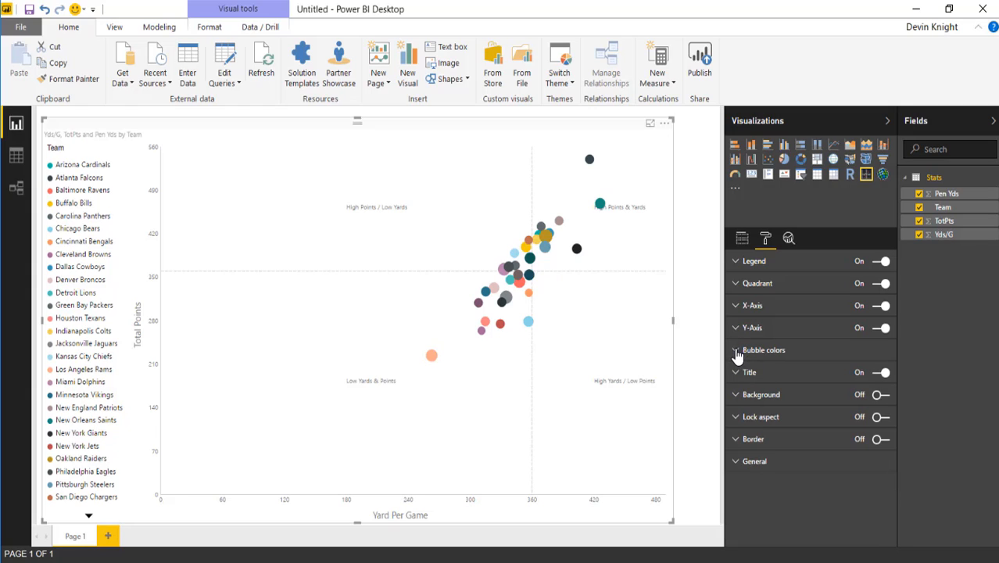
- Colour the bubbles: Arizona Cardinals red, Baltimore Ravens purple, Jacksonville Jaguars teal
click(736, 350)
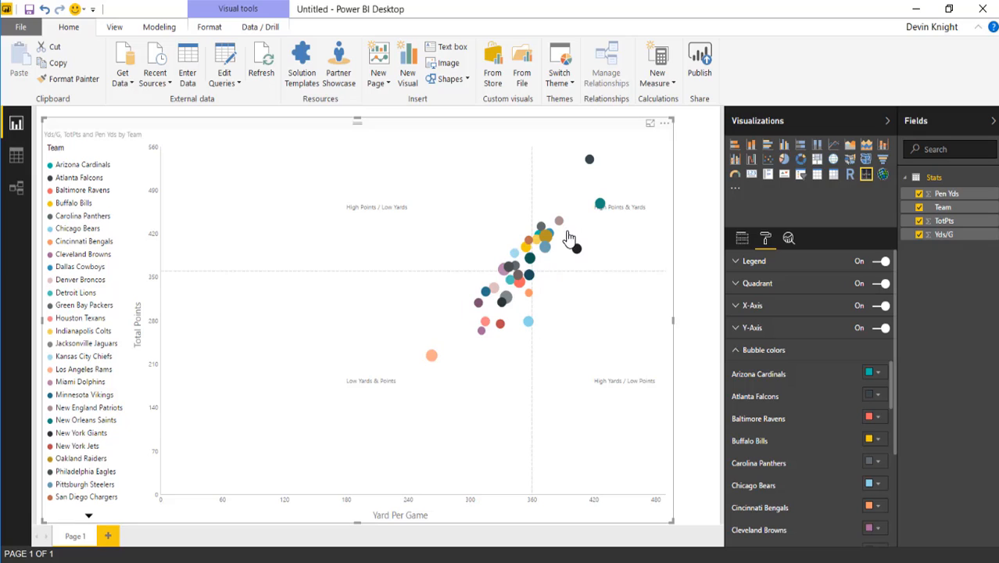
mouse_move(657, 418)
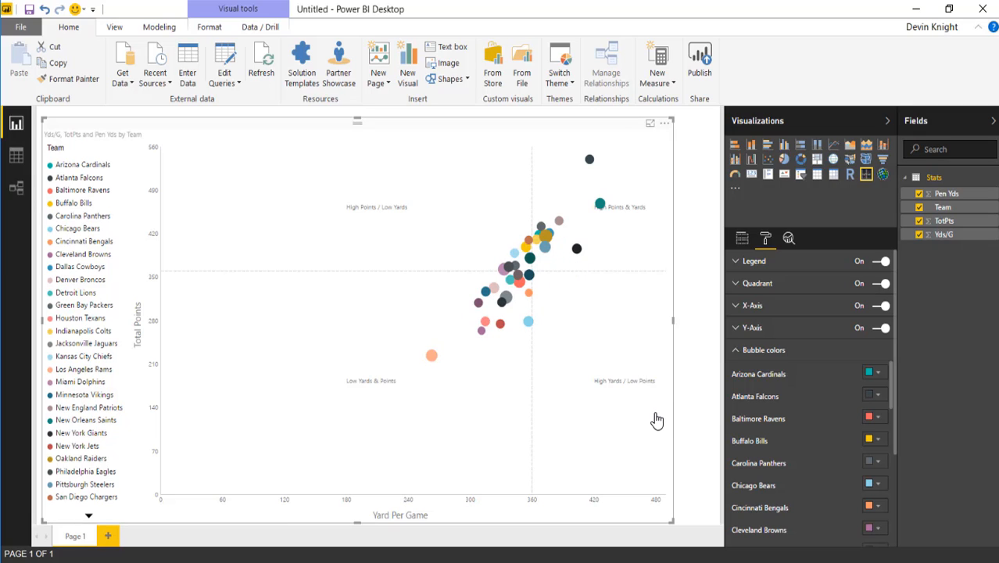
mouse_move(769, 408)
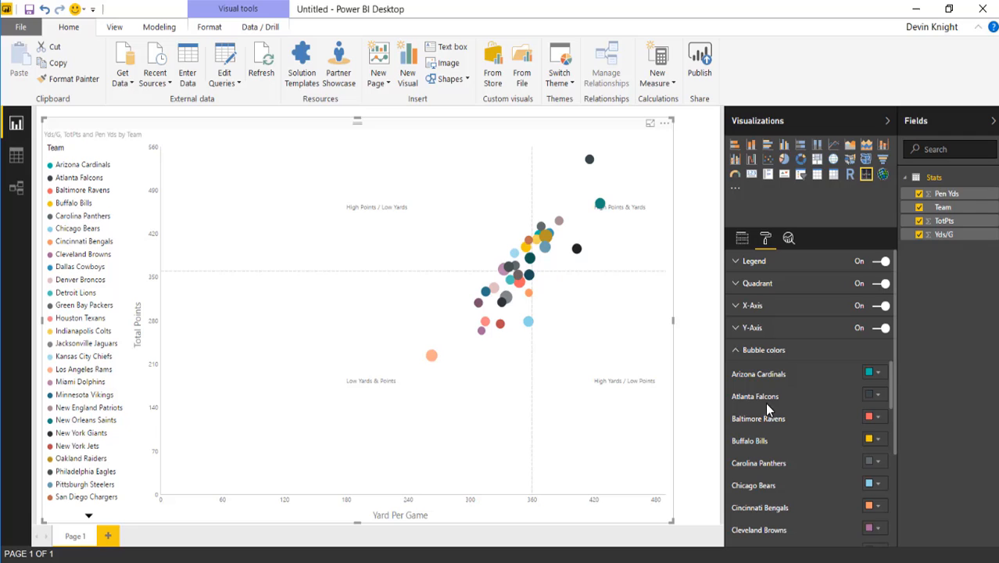
click(877, 373)
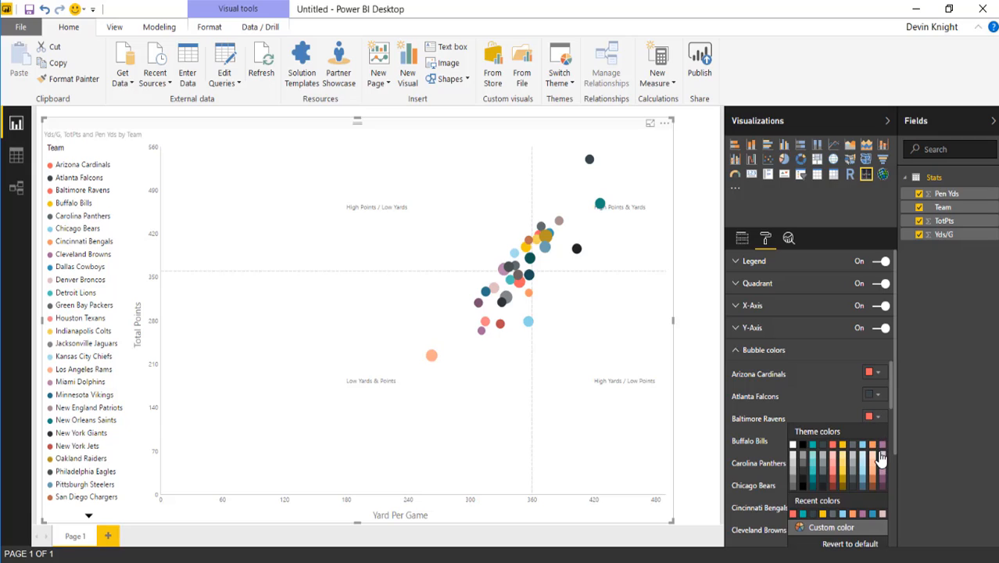
click(881, 456)
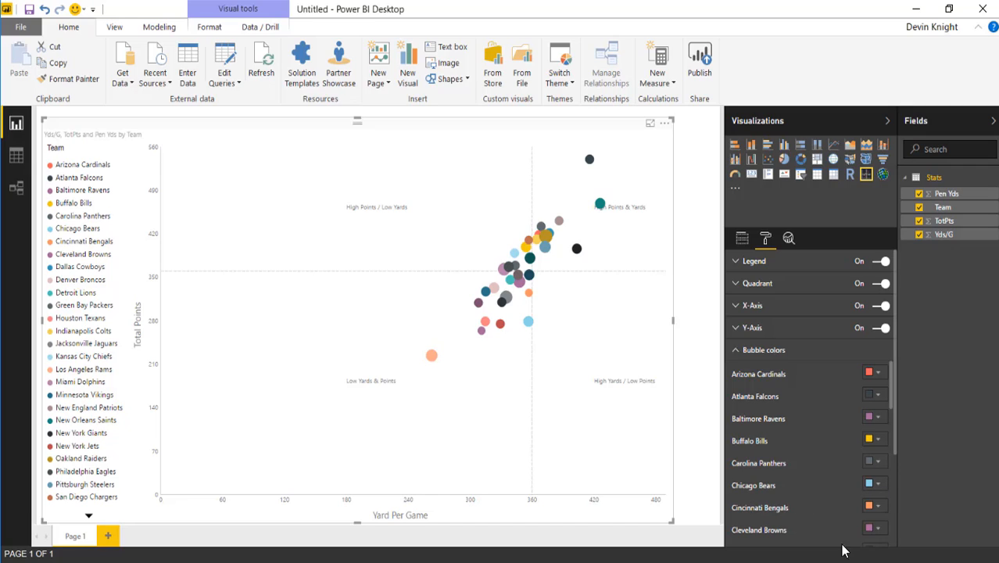
mouse_move(798, 495)
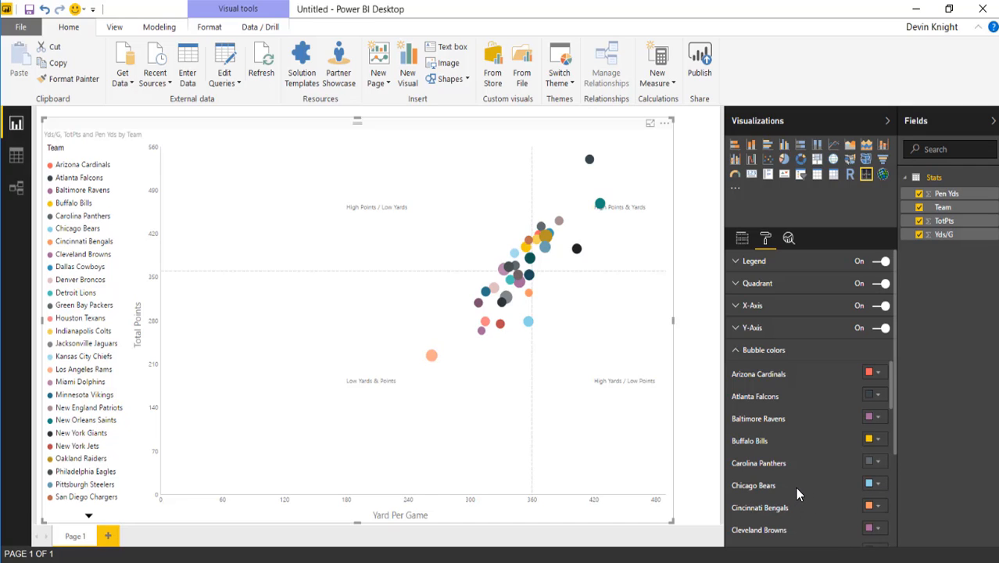
scroll(down, 3)
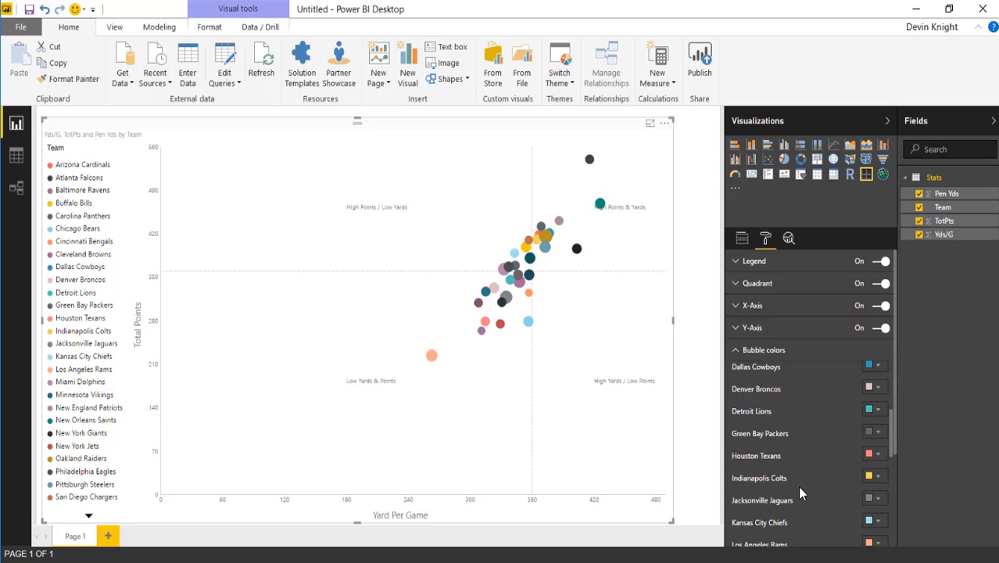
mouse_move(753, 522)
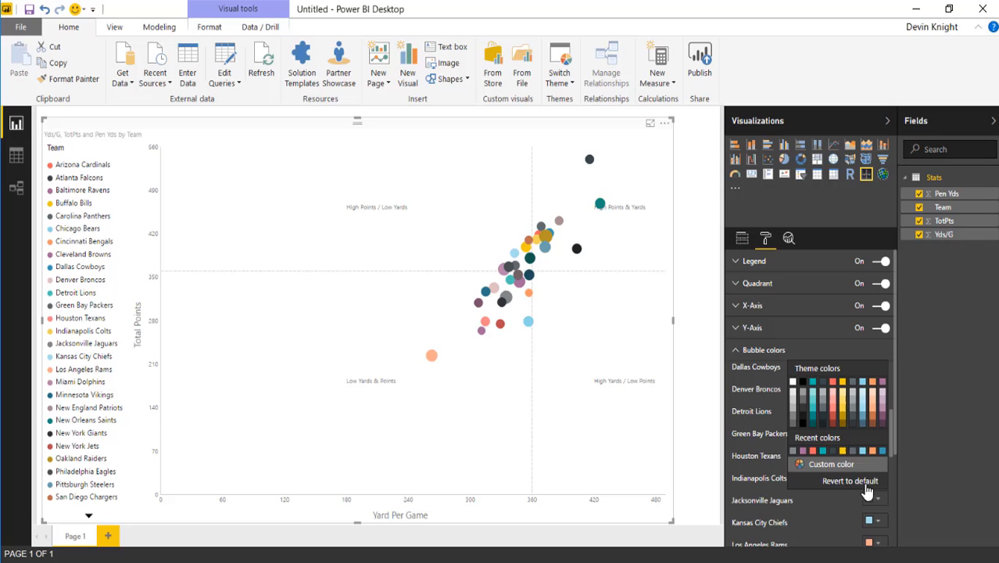
click(849, 481)
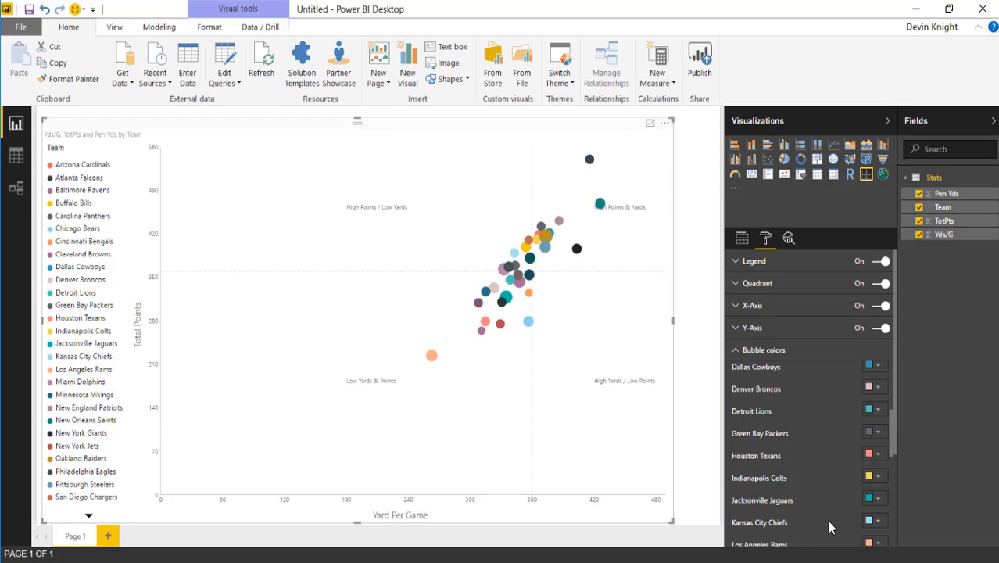
scroll(down, 3)
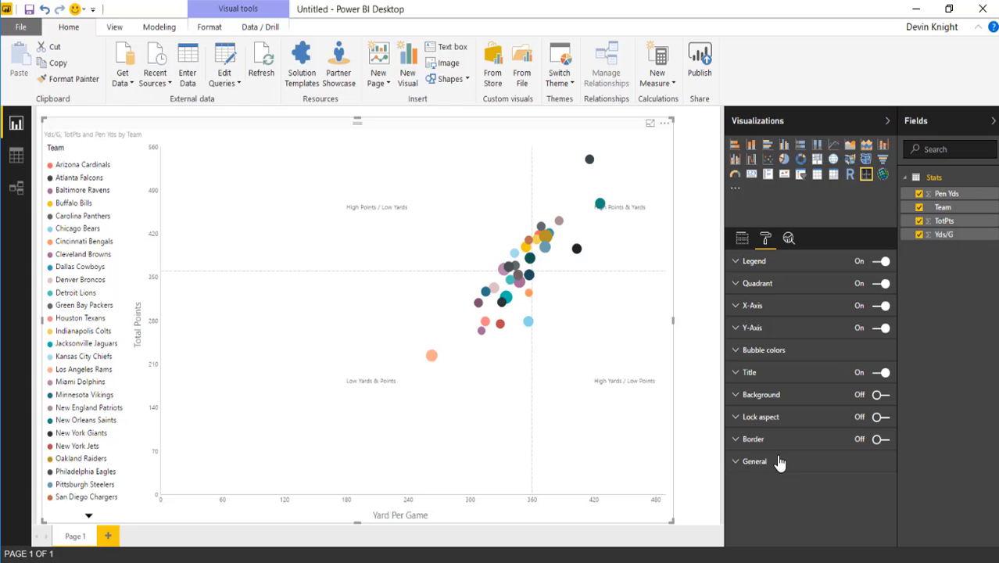
mouse_move(733, 382)
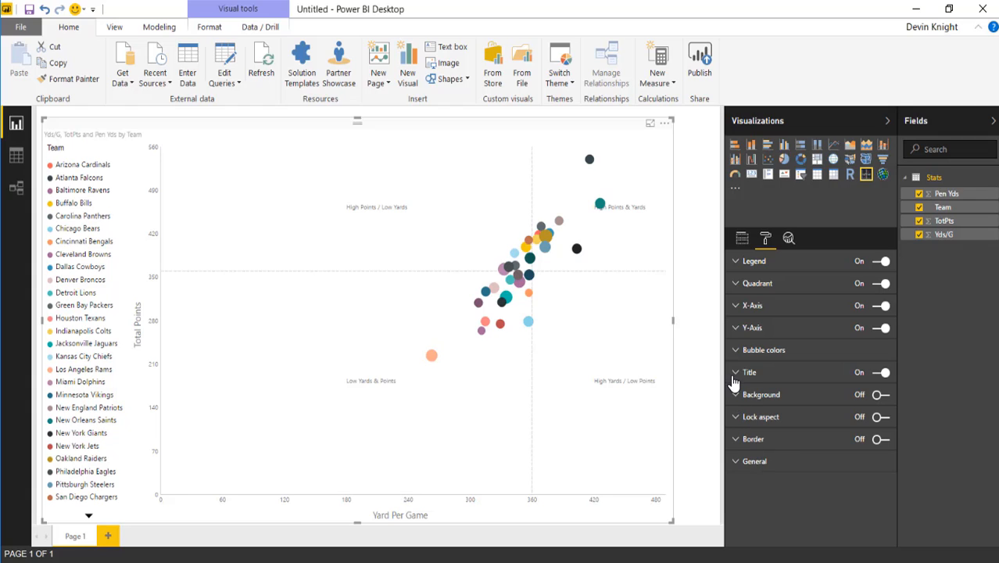
mouse_move(918, 400)
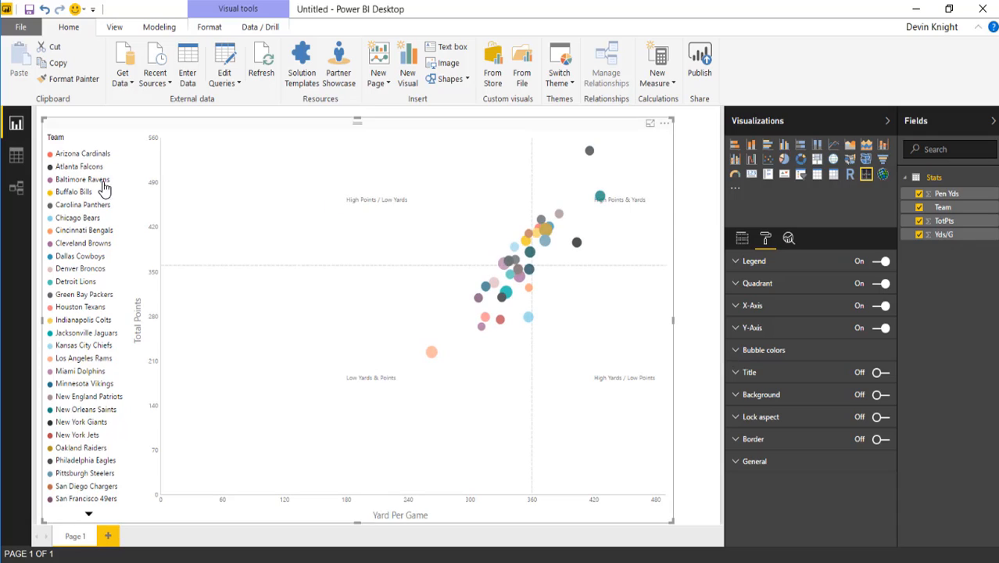
mouse_move(748, 409)
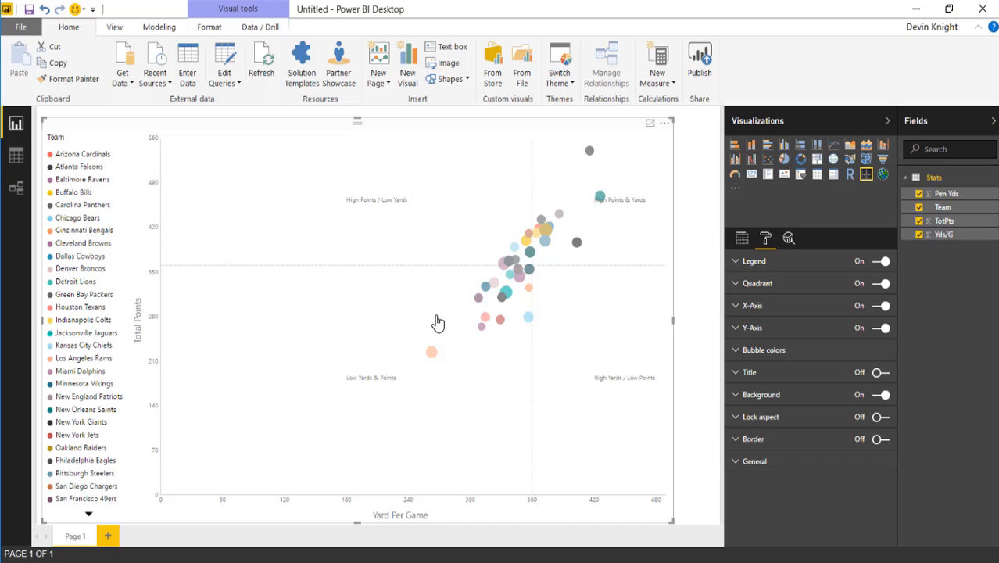
- Trial a transparent background fill, switch it back off, and show the General position and size settings
click(759, 394)
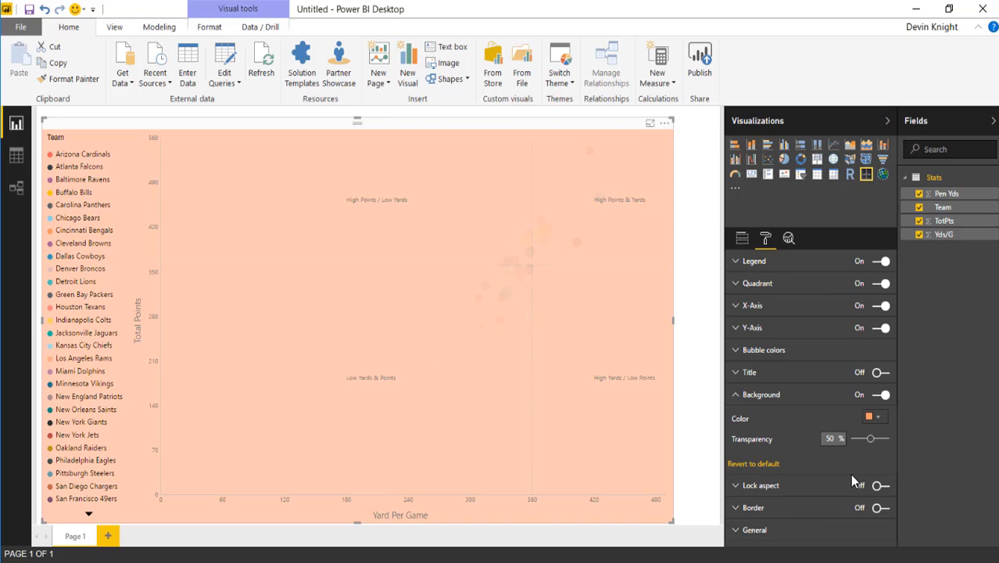
drag(870, 439, 882, 438)
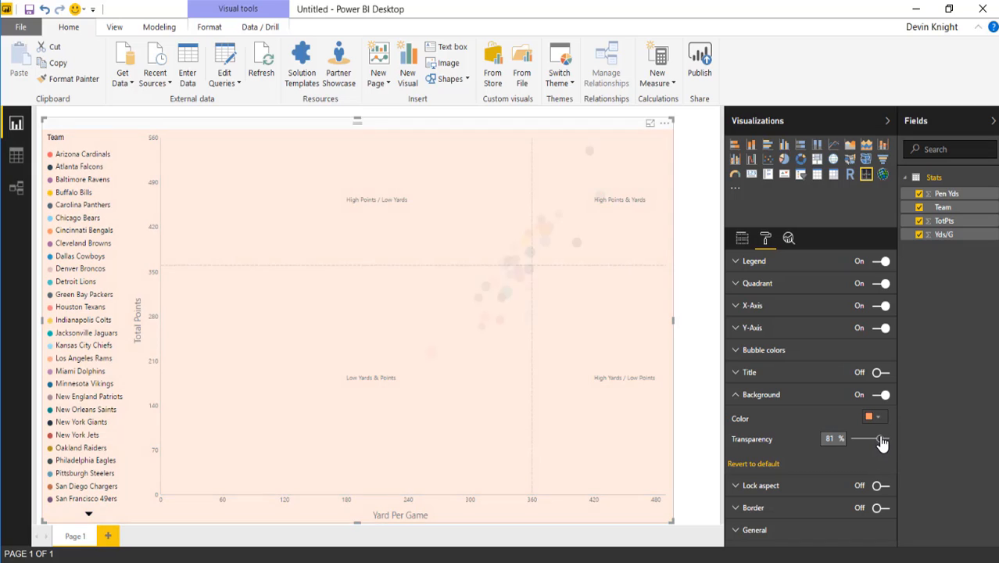
drag(879, 438, 884, 438)
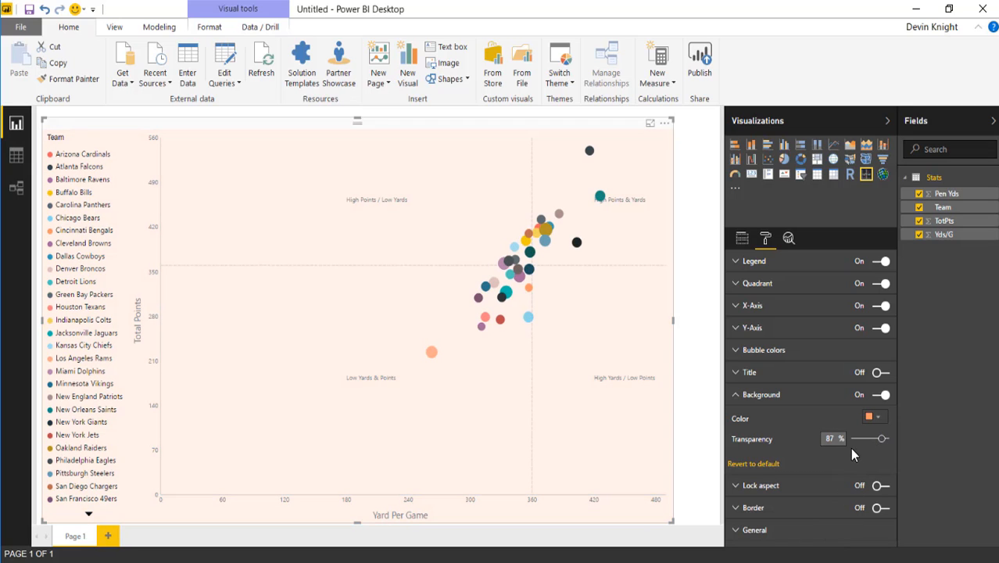
click(880, 394)
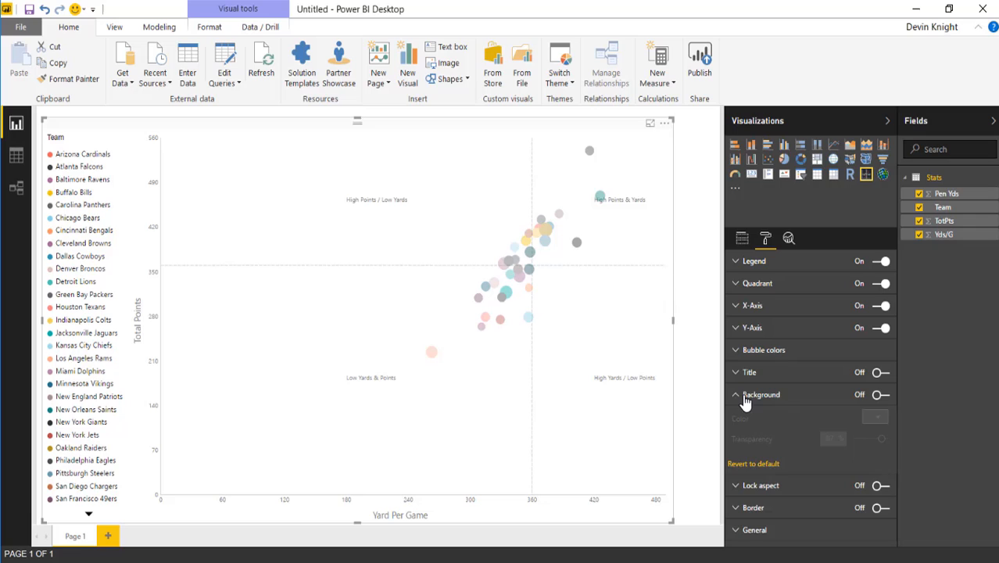
click(735, 395)
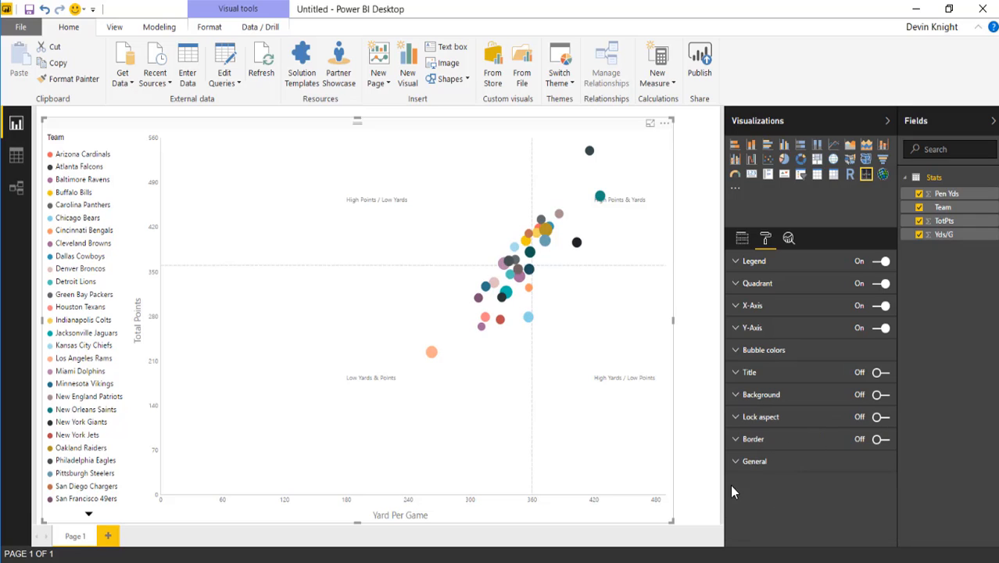
mouse_move(598, 450)
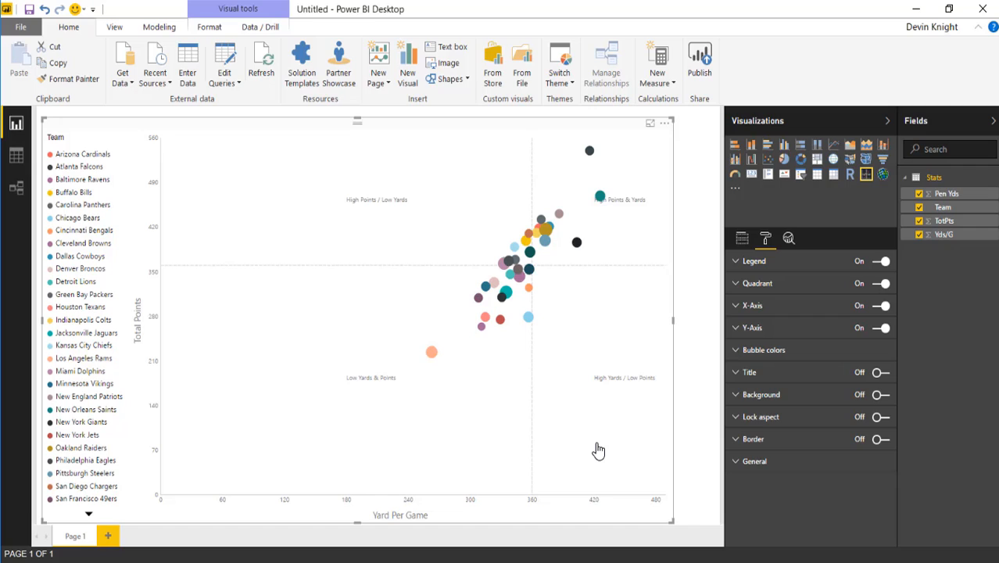
mouse_move(738, 449)
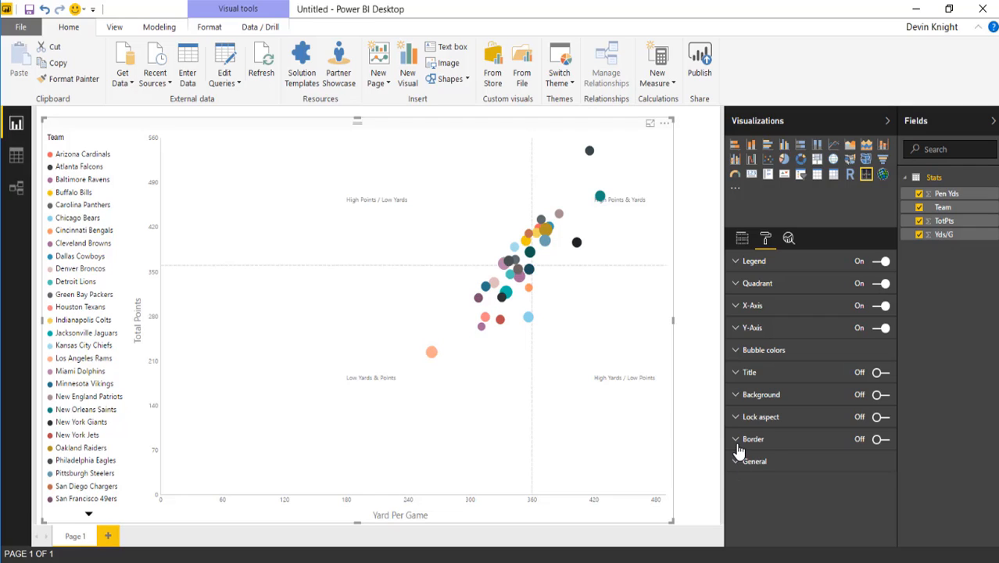
click(753, 461)
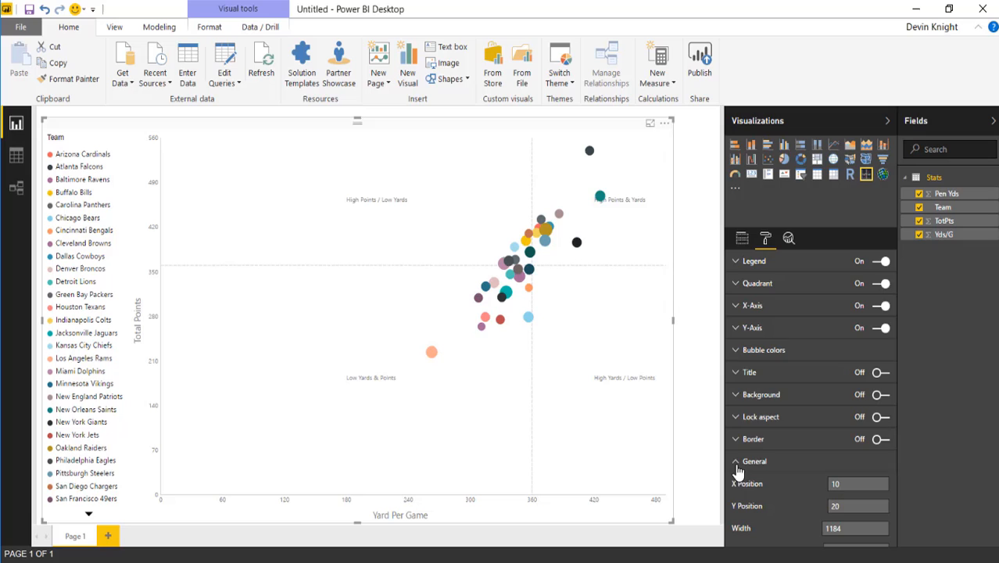